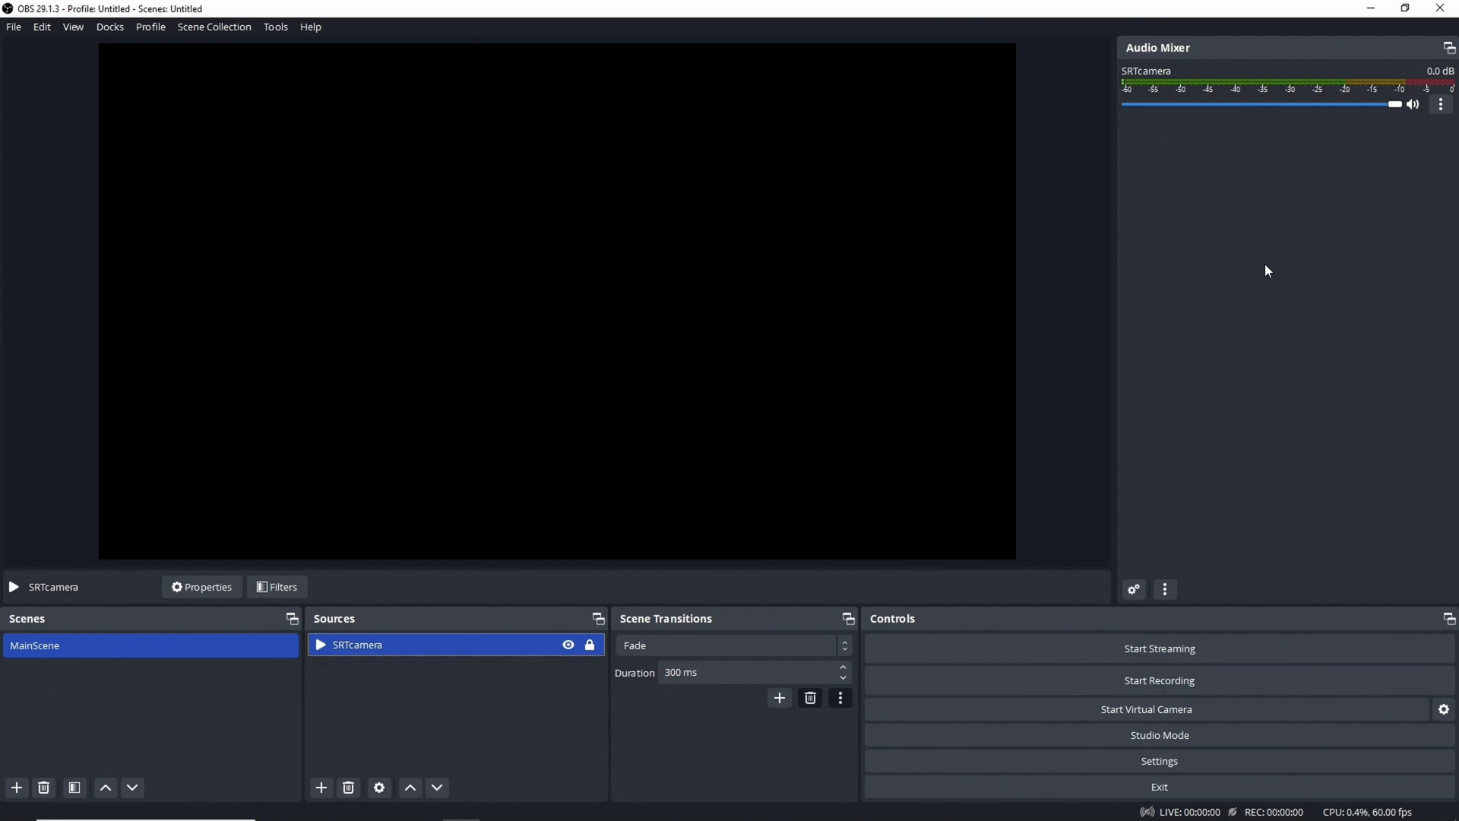
pyautogui.moveTo(445, 675)
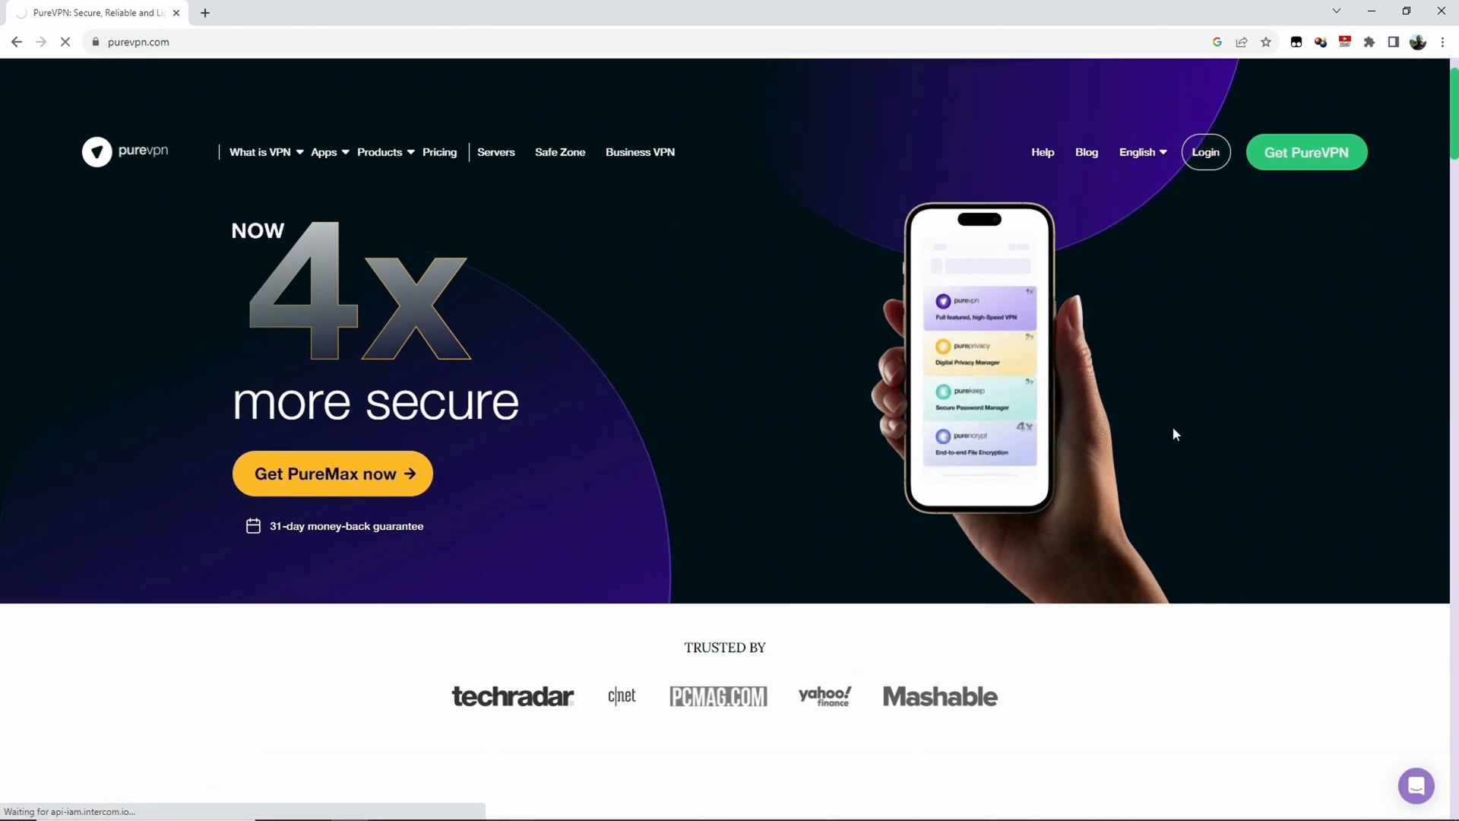
# Step: Log in to the PureVPN member area and open the PureVPN Windows app download page
pyautogui.click(1205, 152)
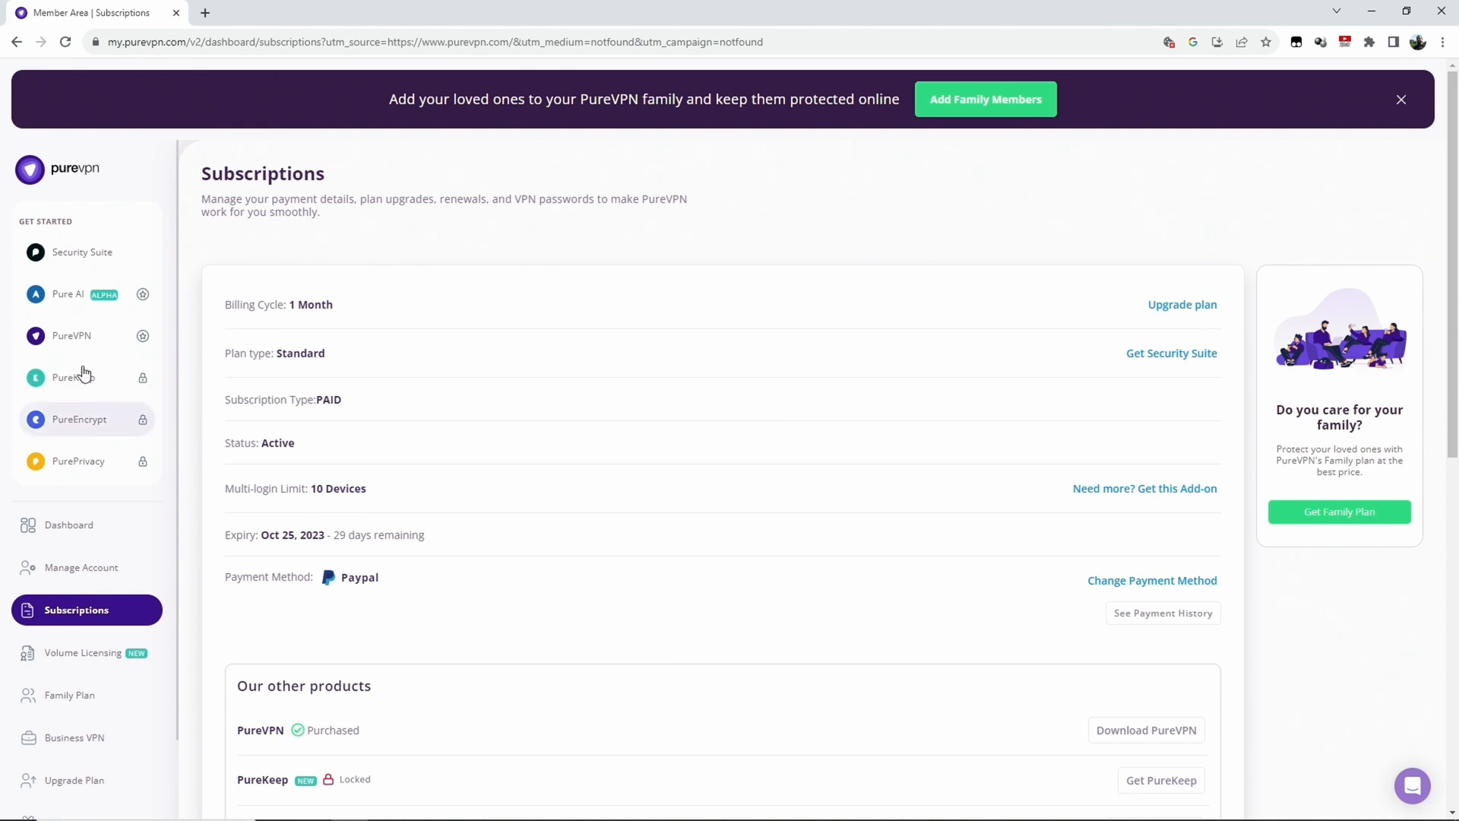
pyautogui.click(70, 335)
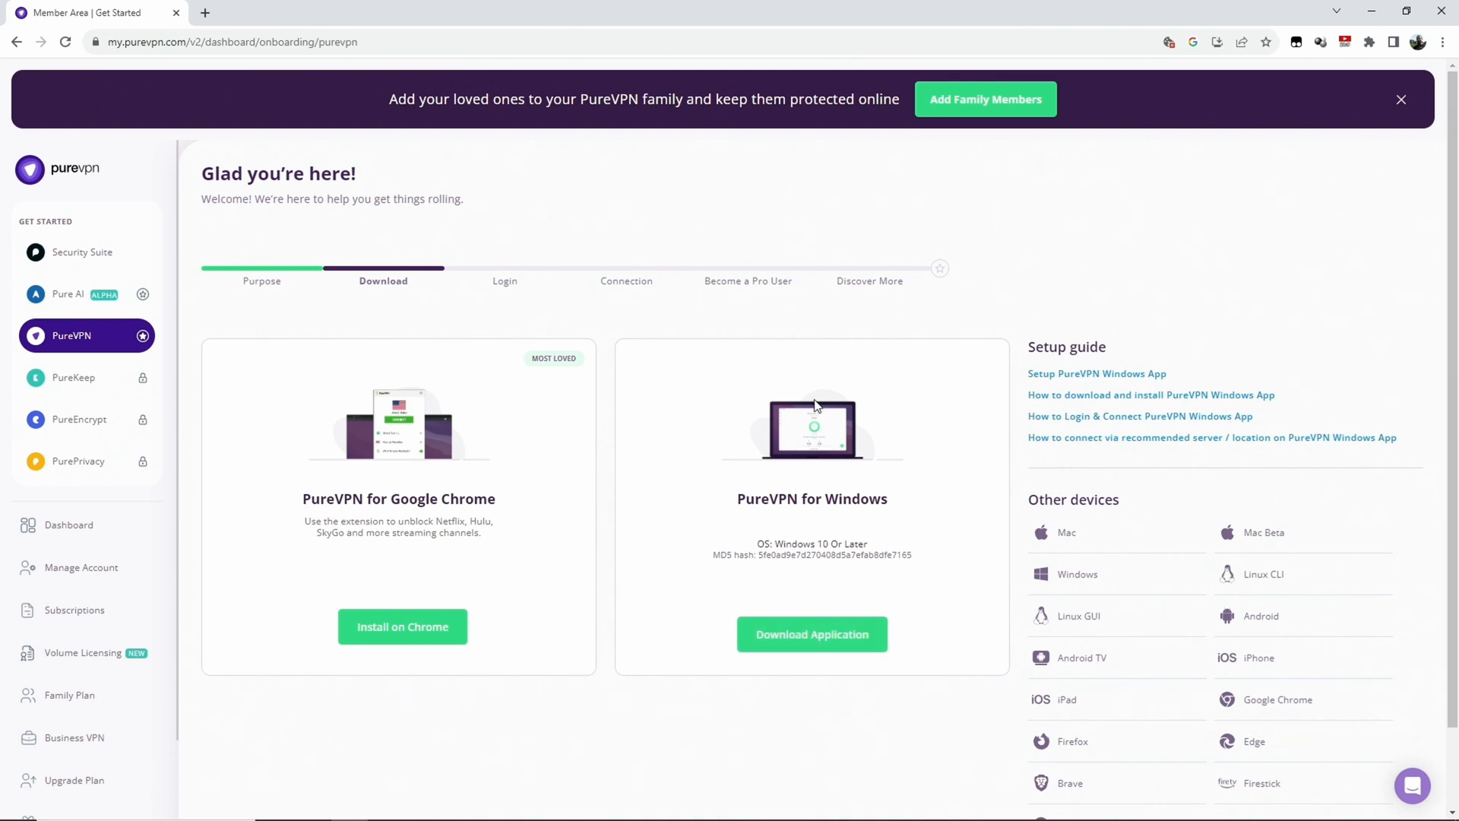
pyautogui.moveTo(1106, 337)
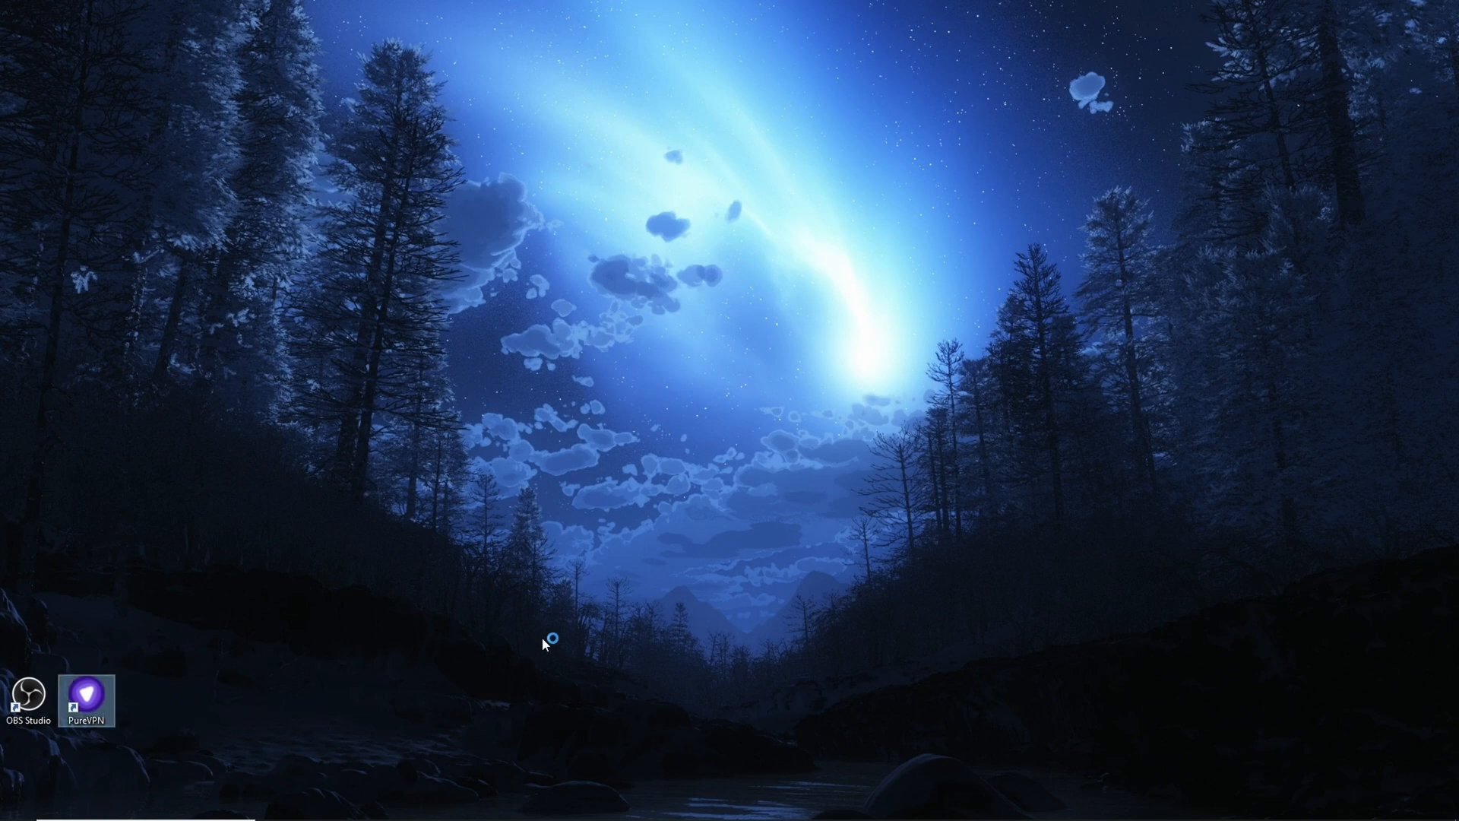
# Step: Launch the PureVPN app, filter Locations to port-forwarding (PF) servers, and scroll to Netherlands
pyautogui.doubleClick(89, 696)
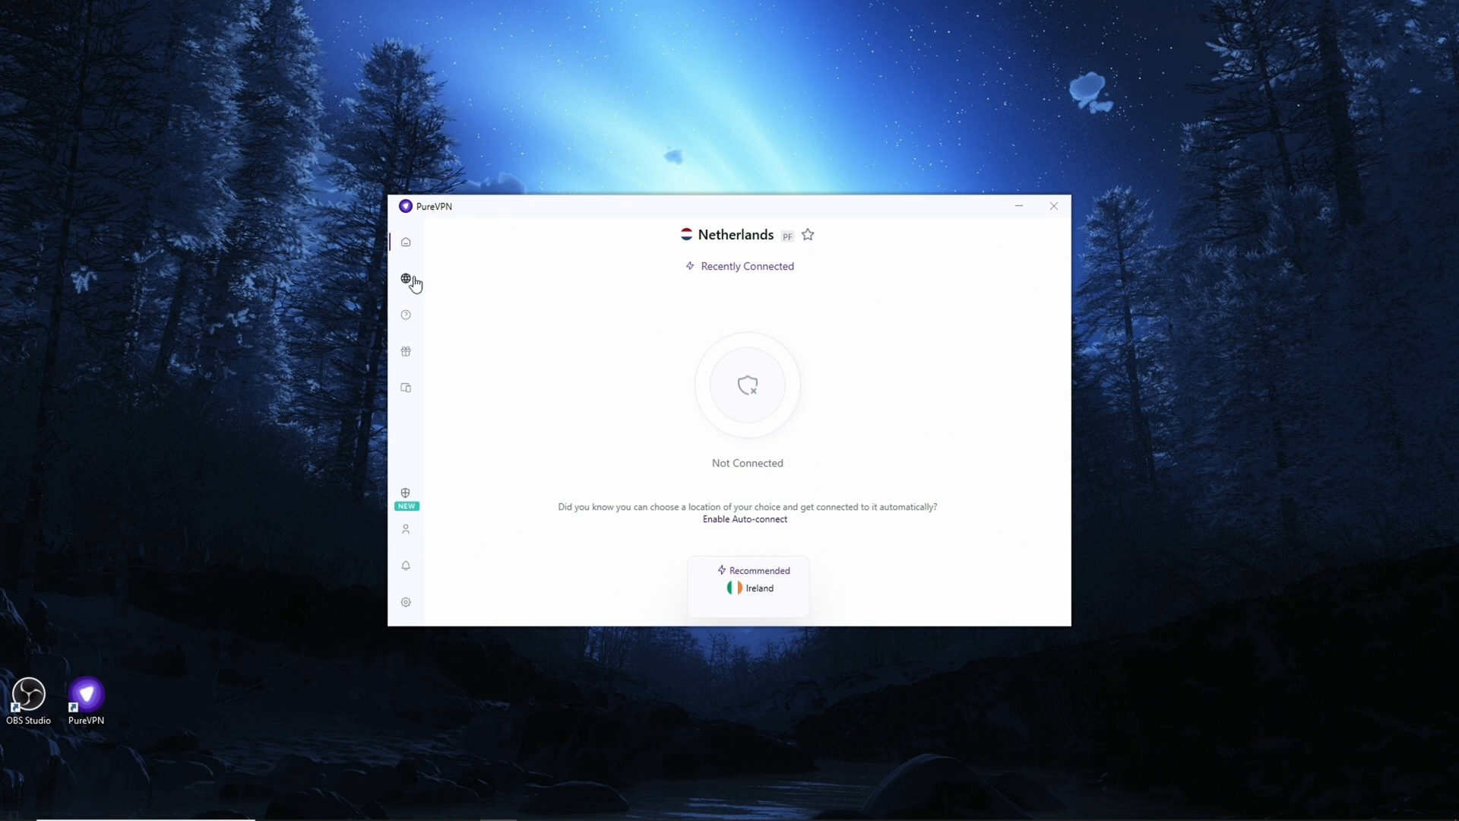
pyautogui.click(405, 278)
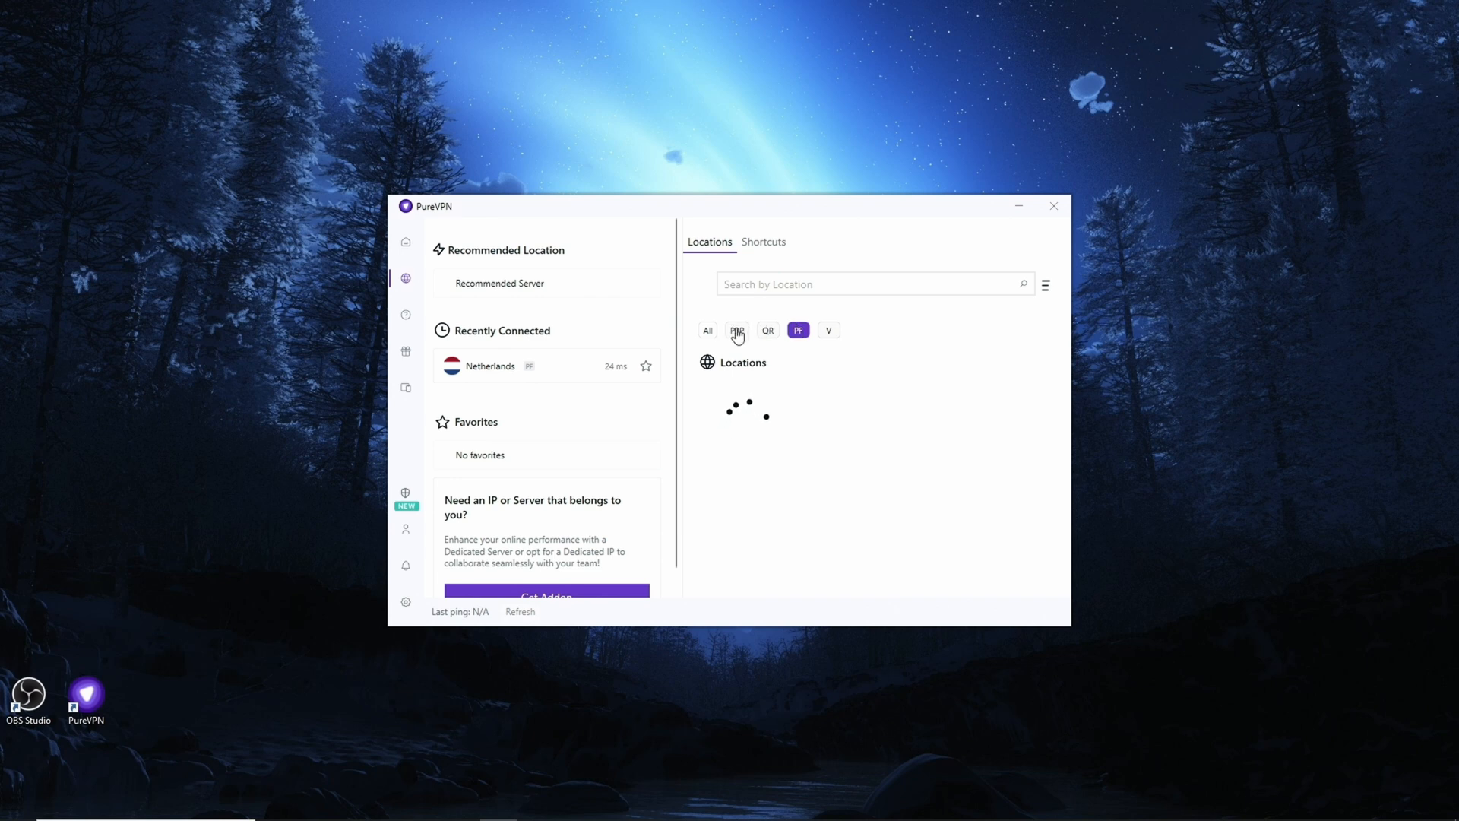
pyautogui.click(706, 330)
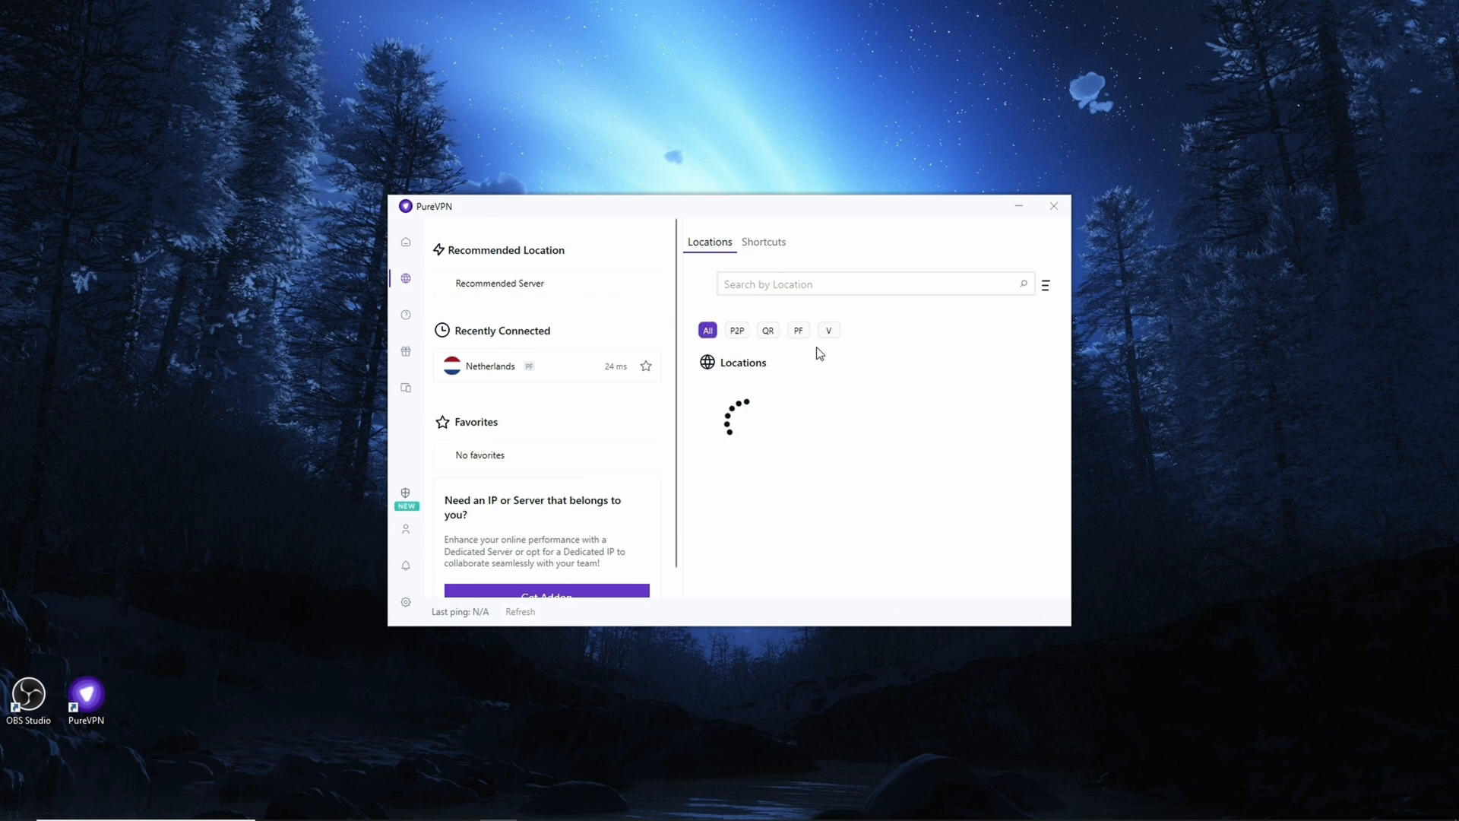
pyautogui.click(797, 330)
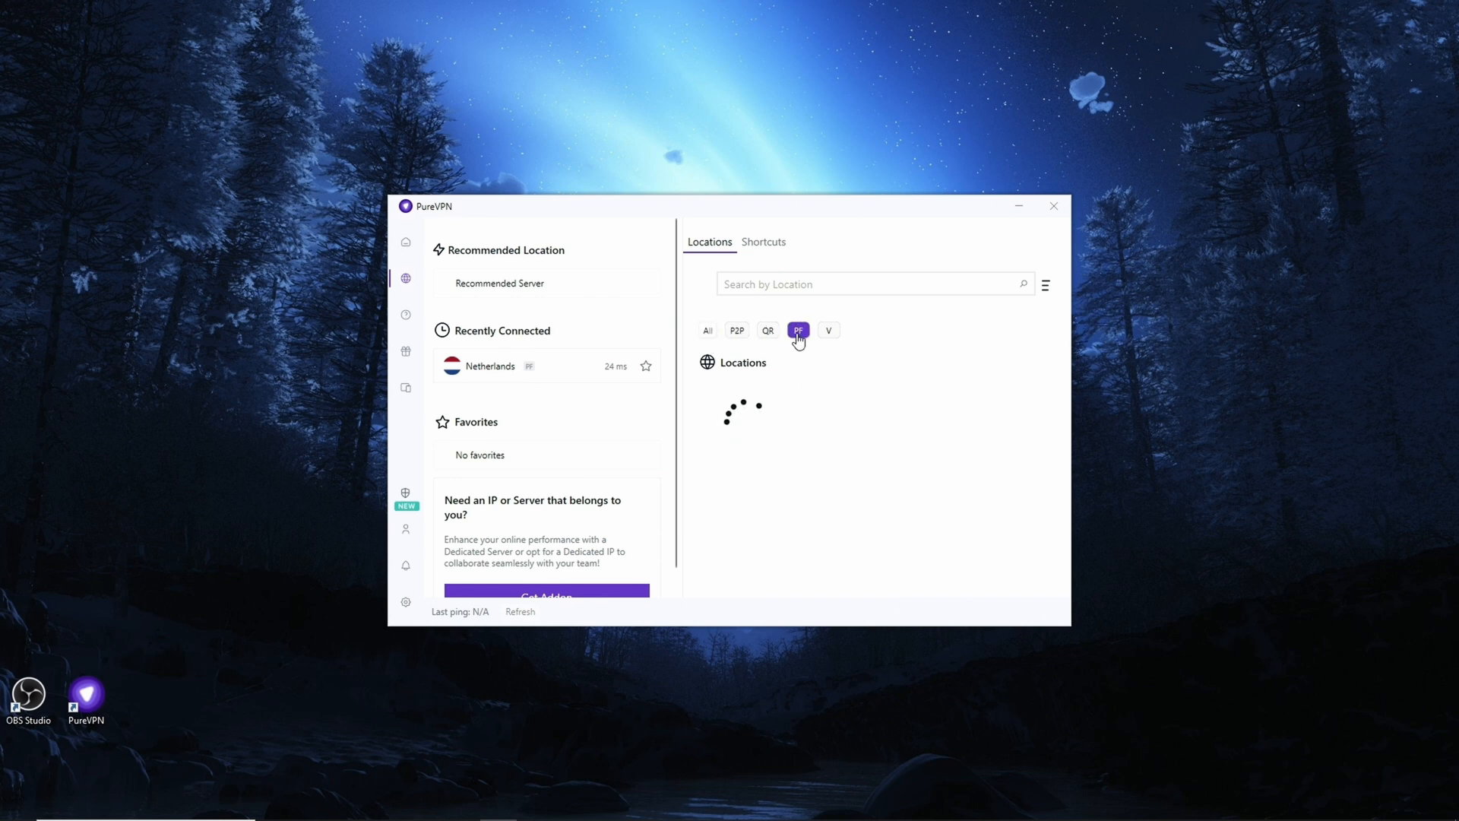
pyautogui.moveTo(798, 331)
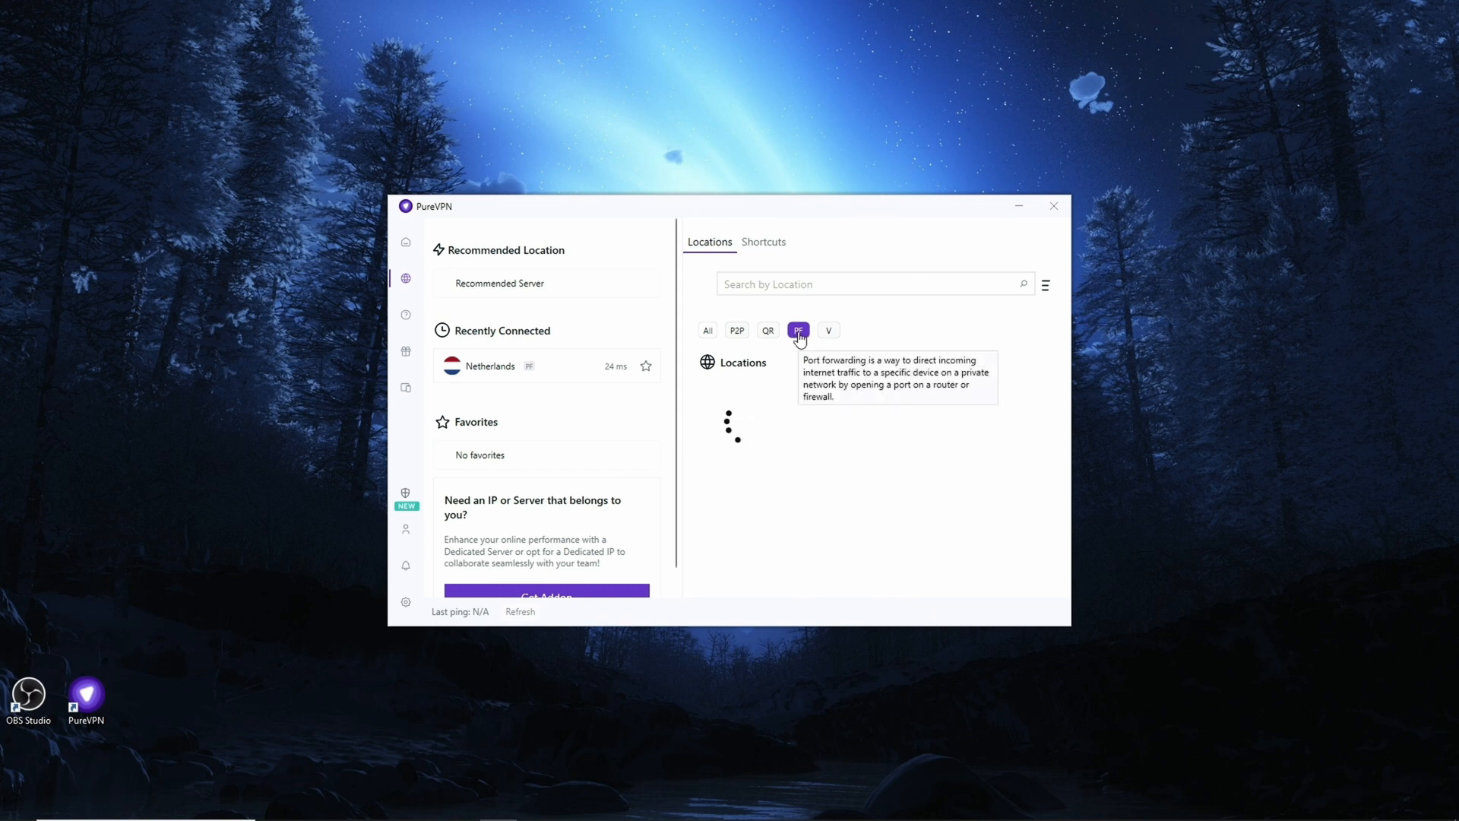
pyautogui.moveTo(1035, 456)
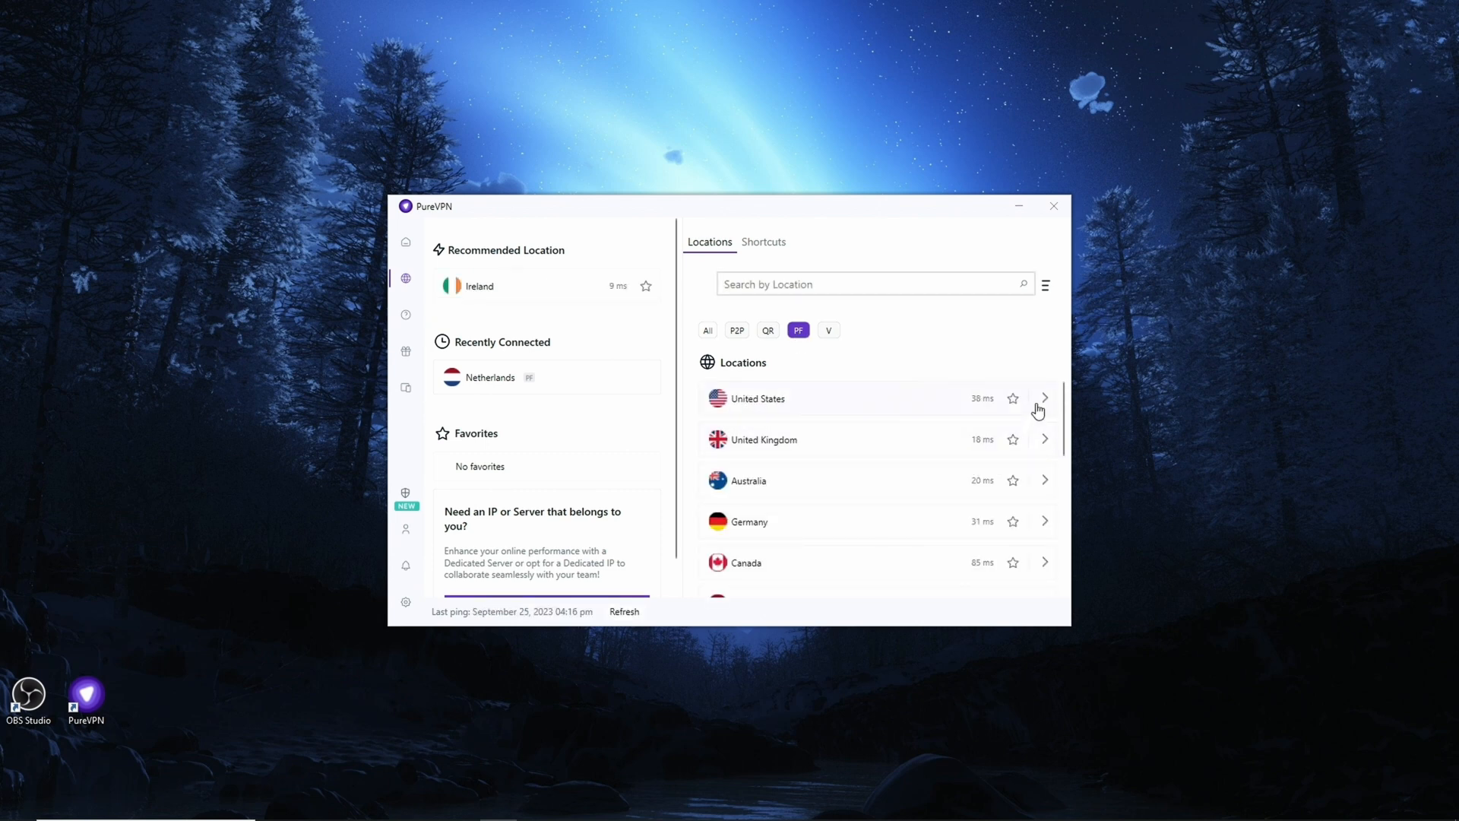
pyautogui.moveTo(1063, 396)
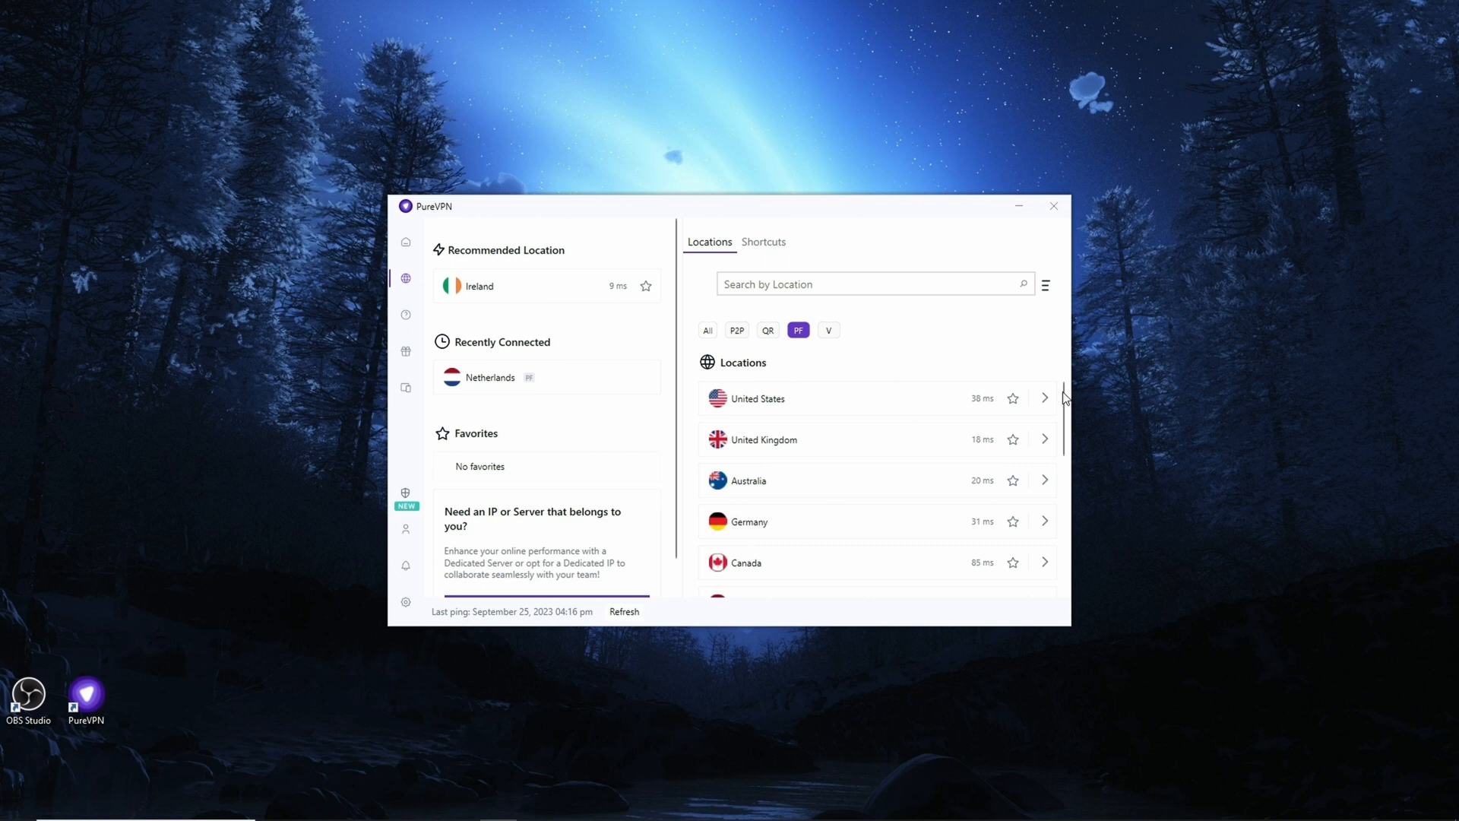
pyautogui.scroll(-3)
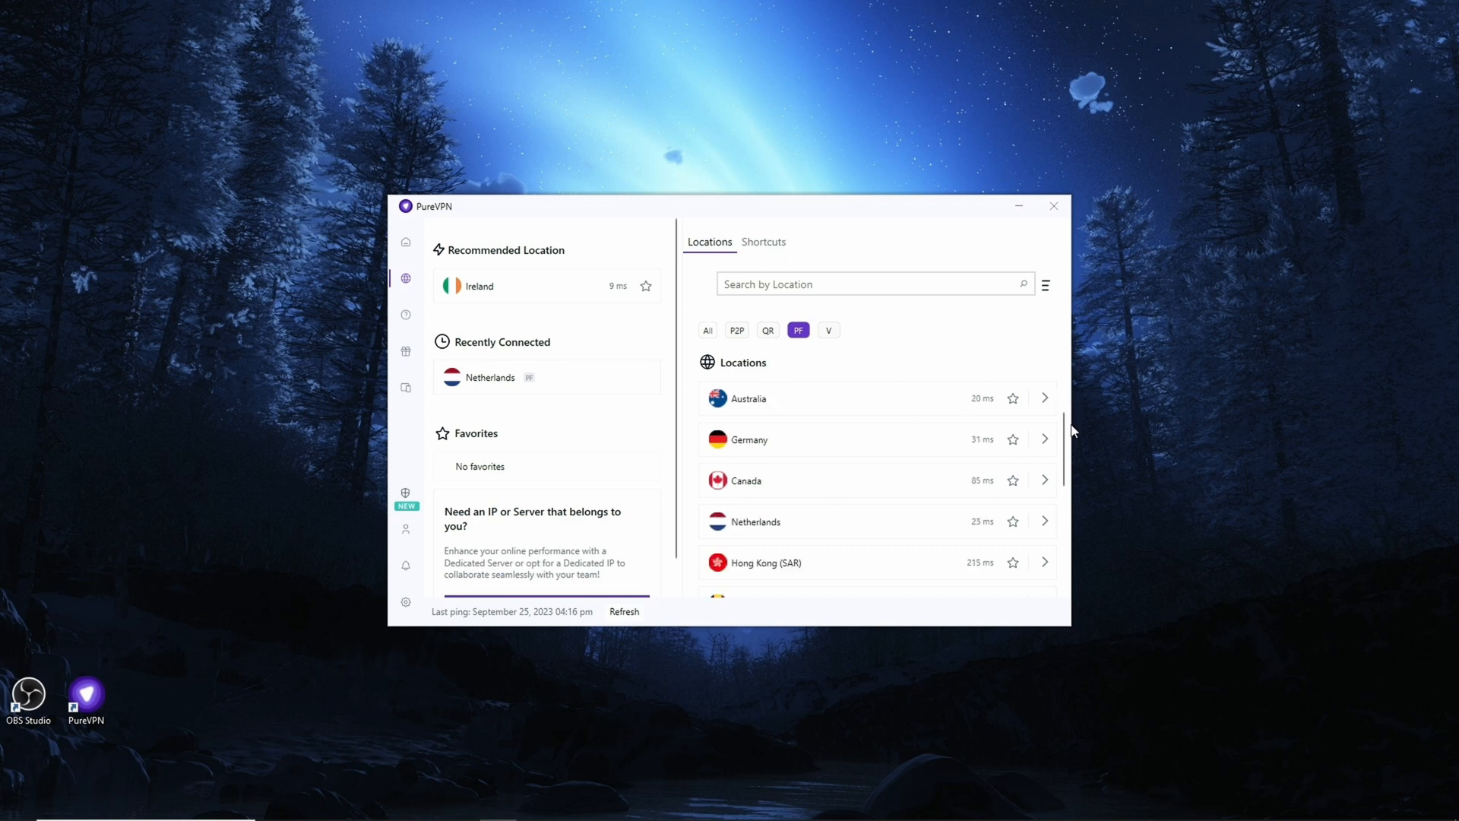
pyautogui.moveTo(826, 474)
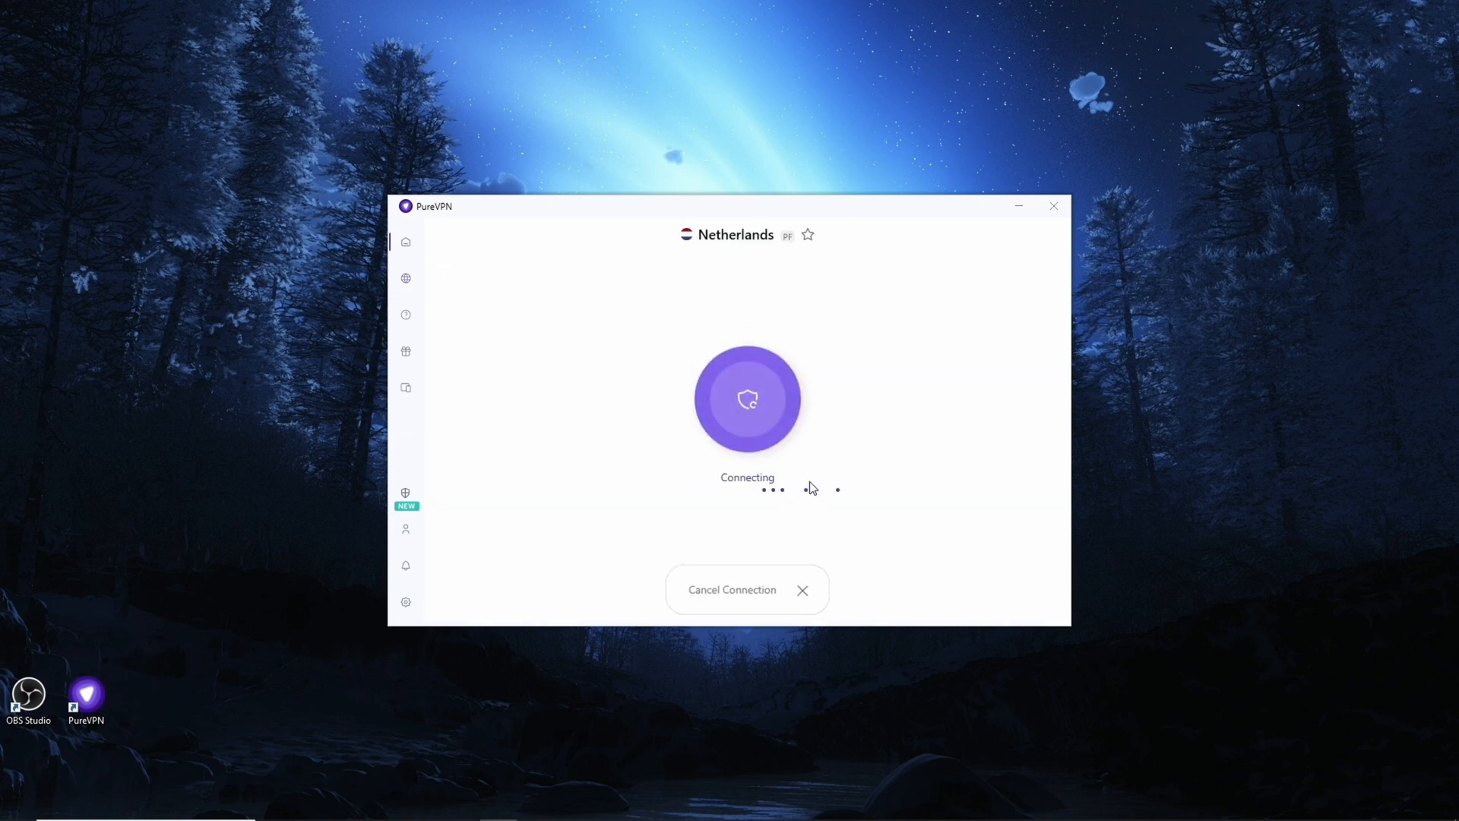
pyautogui.moveTo(835, 438)
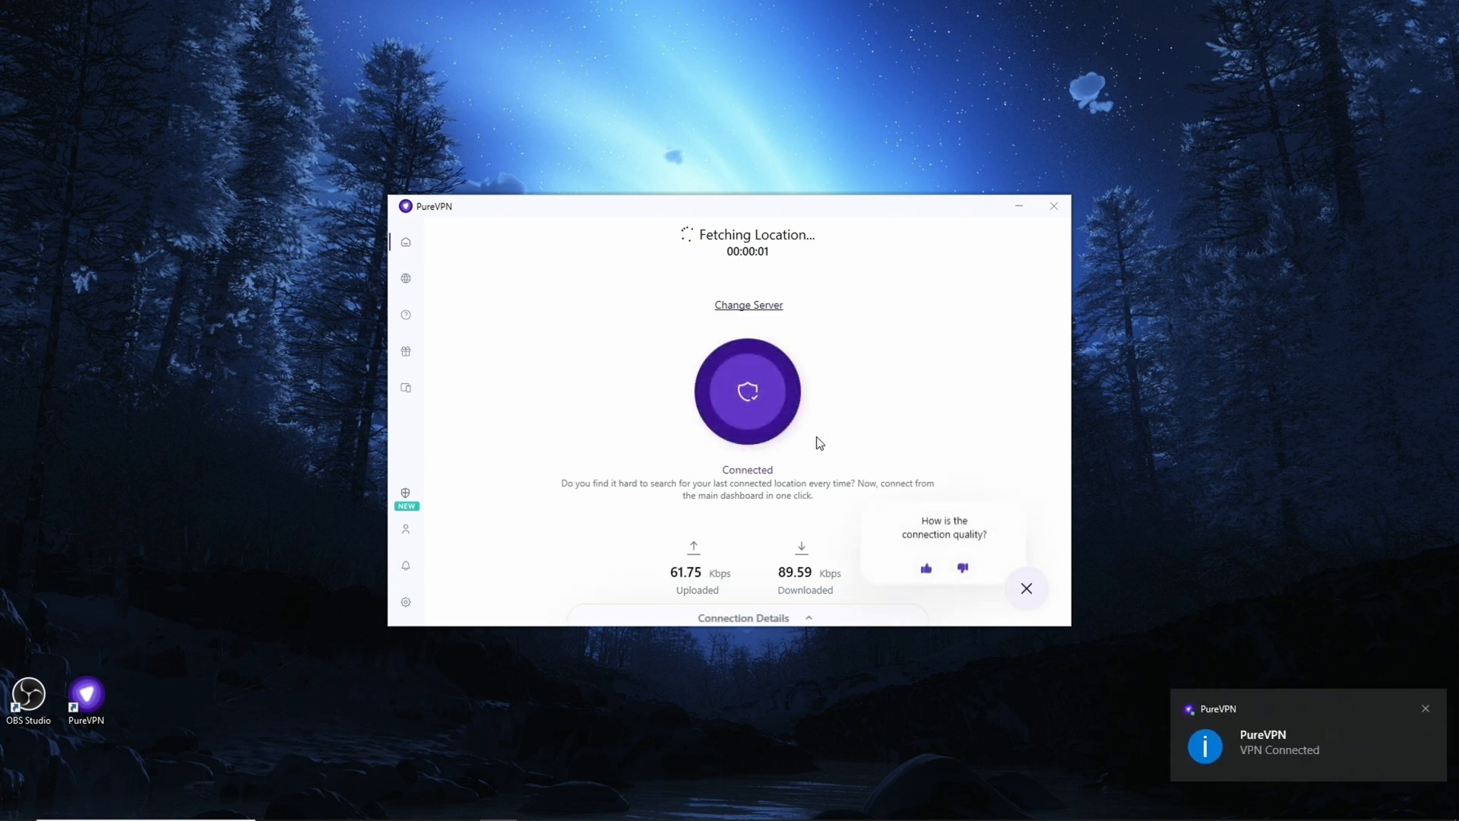
# Step: Dismiss the quality prompt, confirm Amsterdam's Enabled Ports shows None, and open port settings
pyautogui.click(1026, 587)
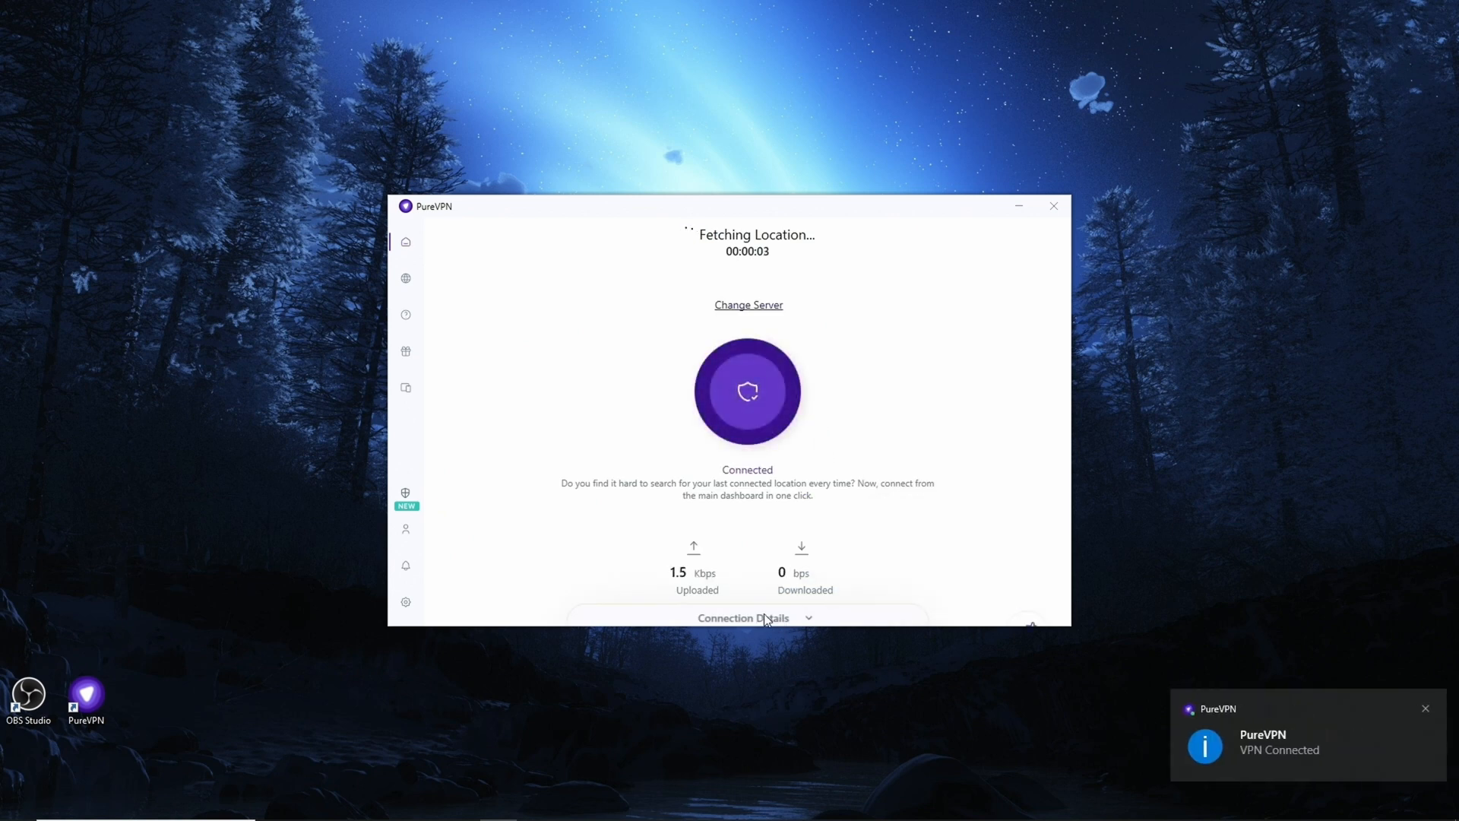
pyautogui.click(743, 618)
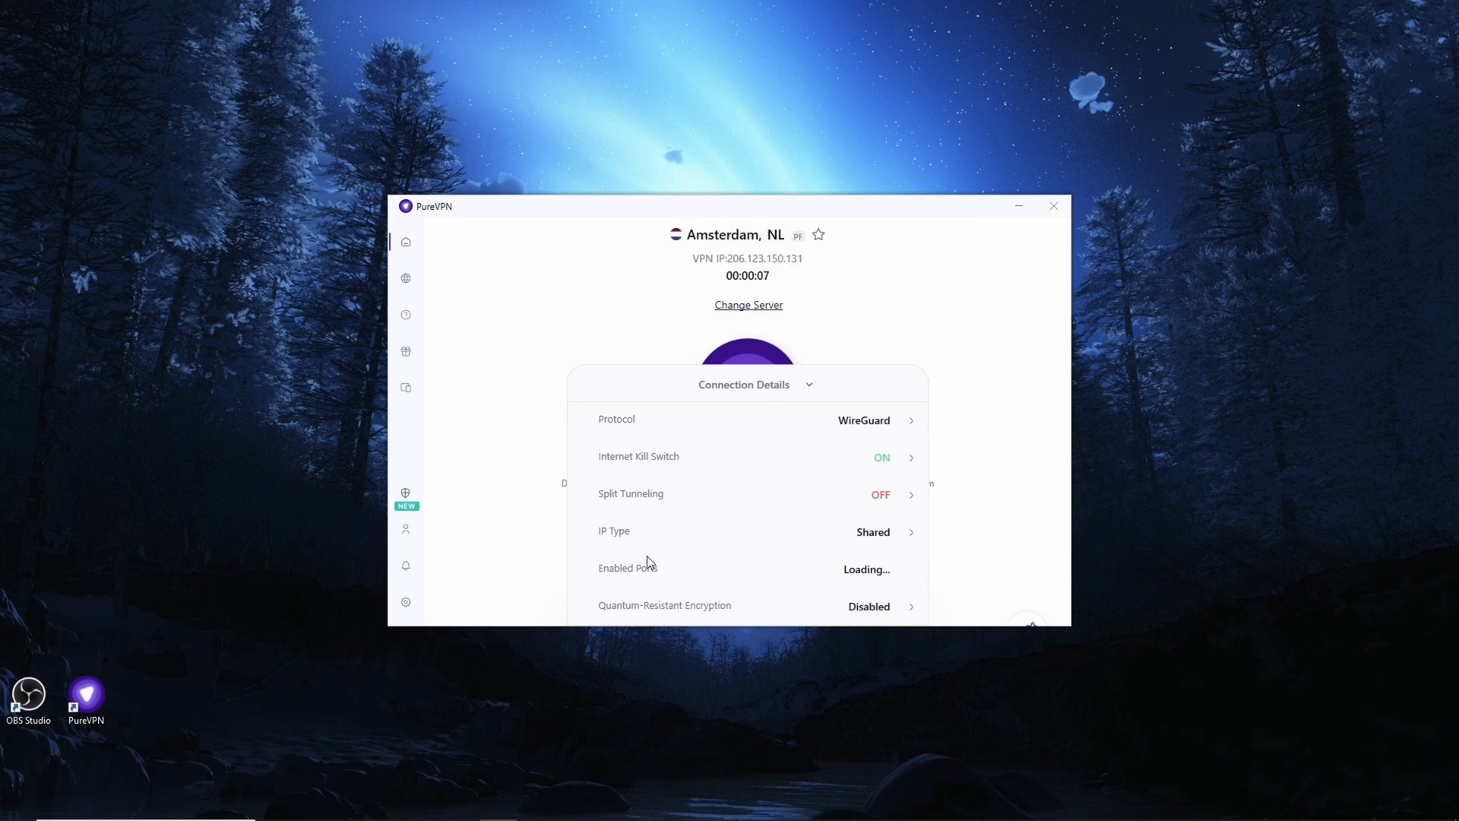
pyautogui.moveTo(769, 572)
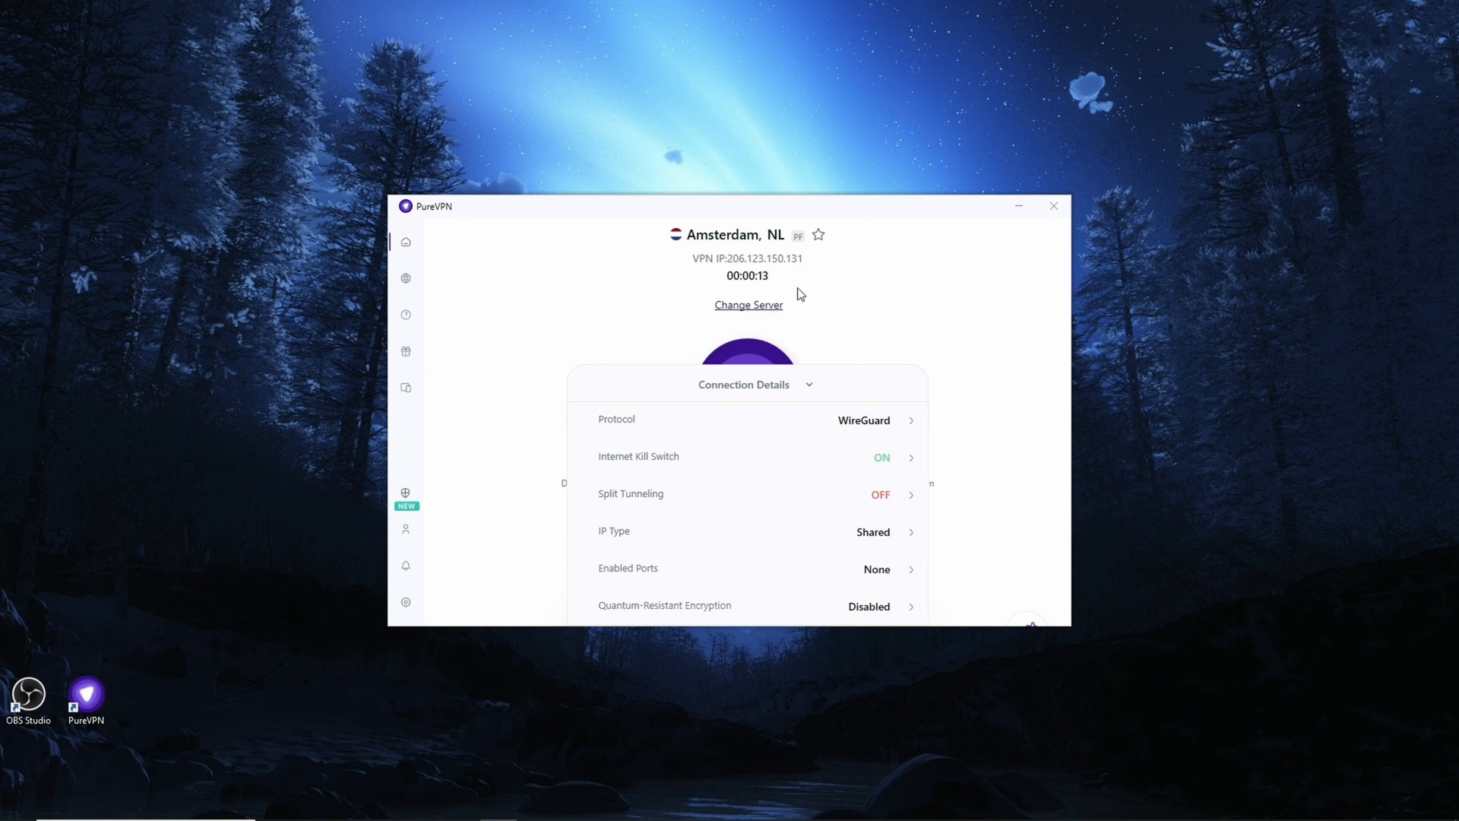
pyautogui.moveTo(809, 271)
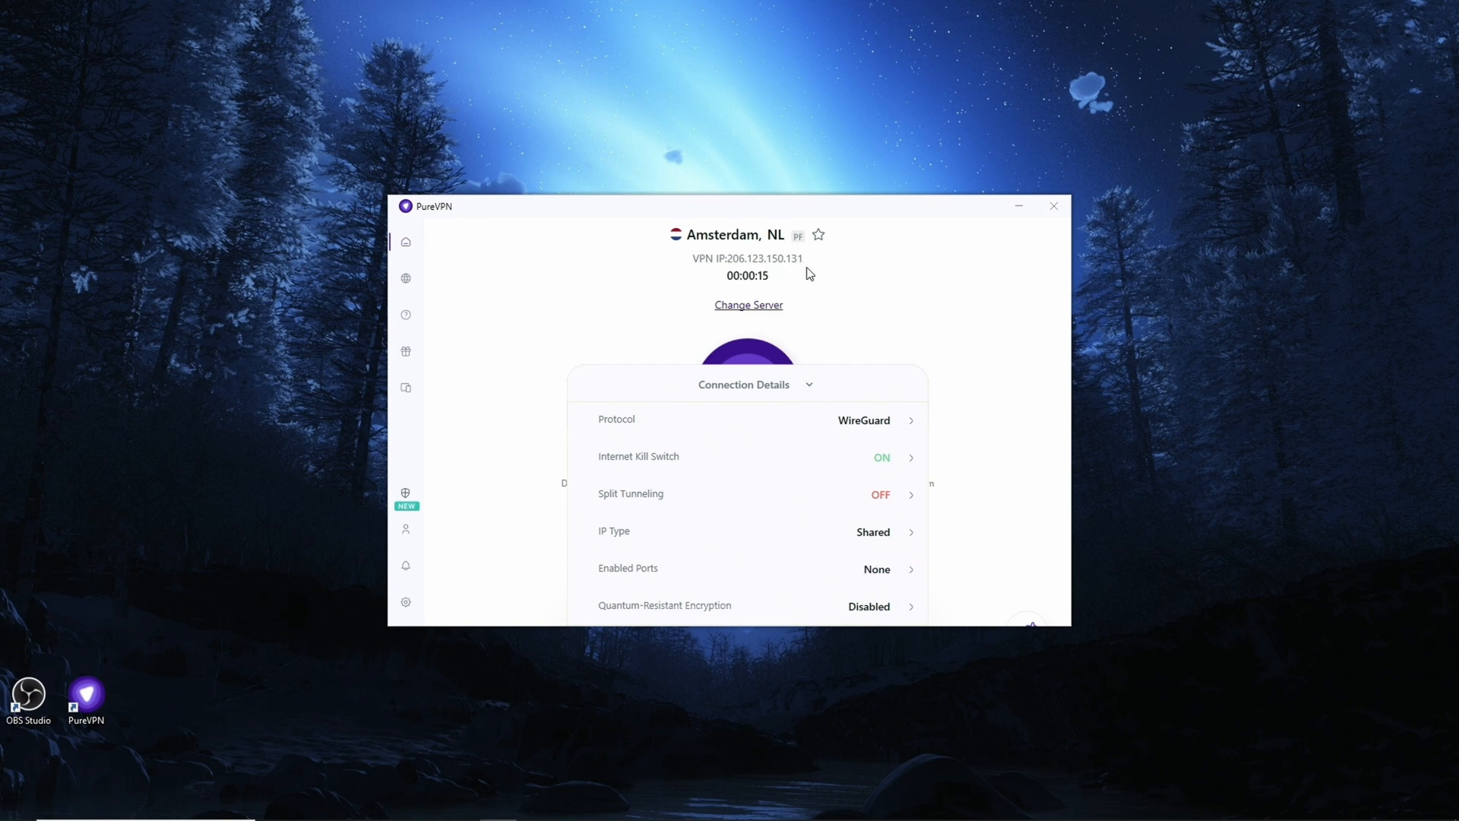
pyautogui.moveTo(781, 275)
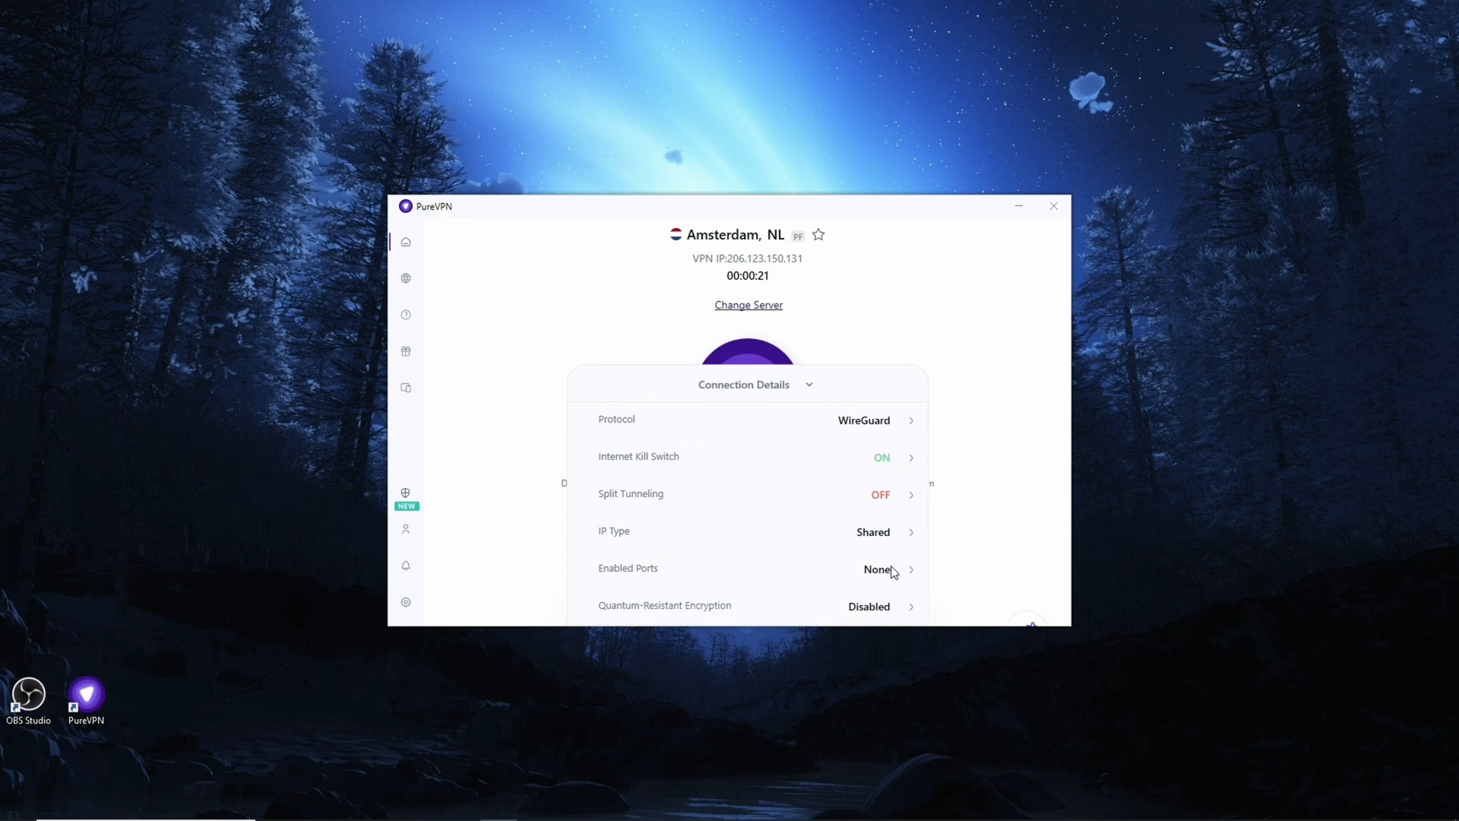
pyautogui.moveTo(869, 569)
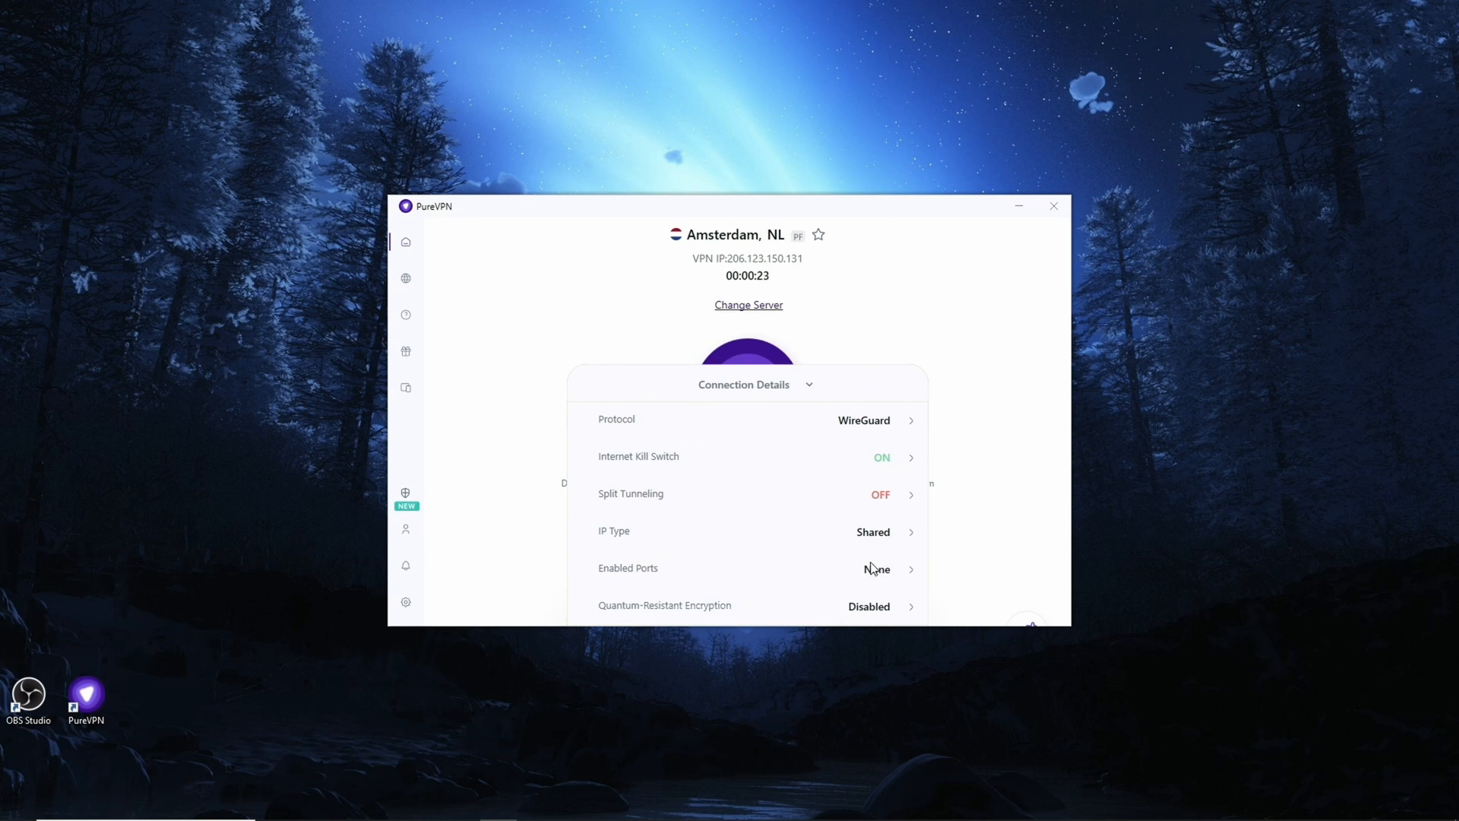
pyautogui.moveTo(913, 574)
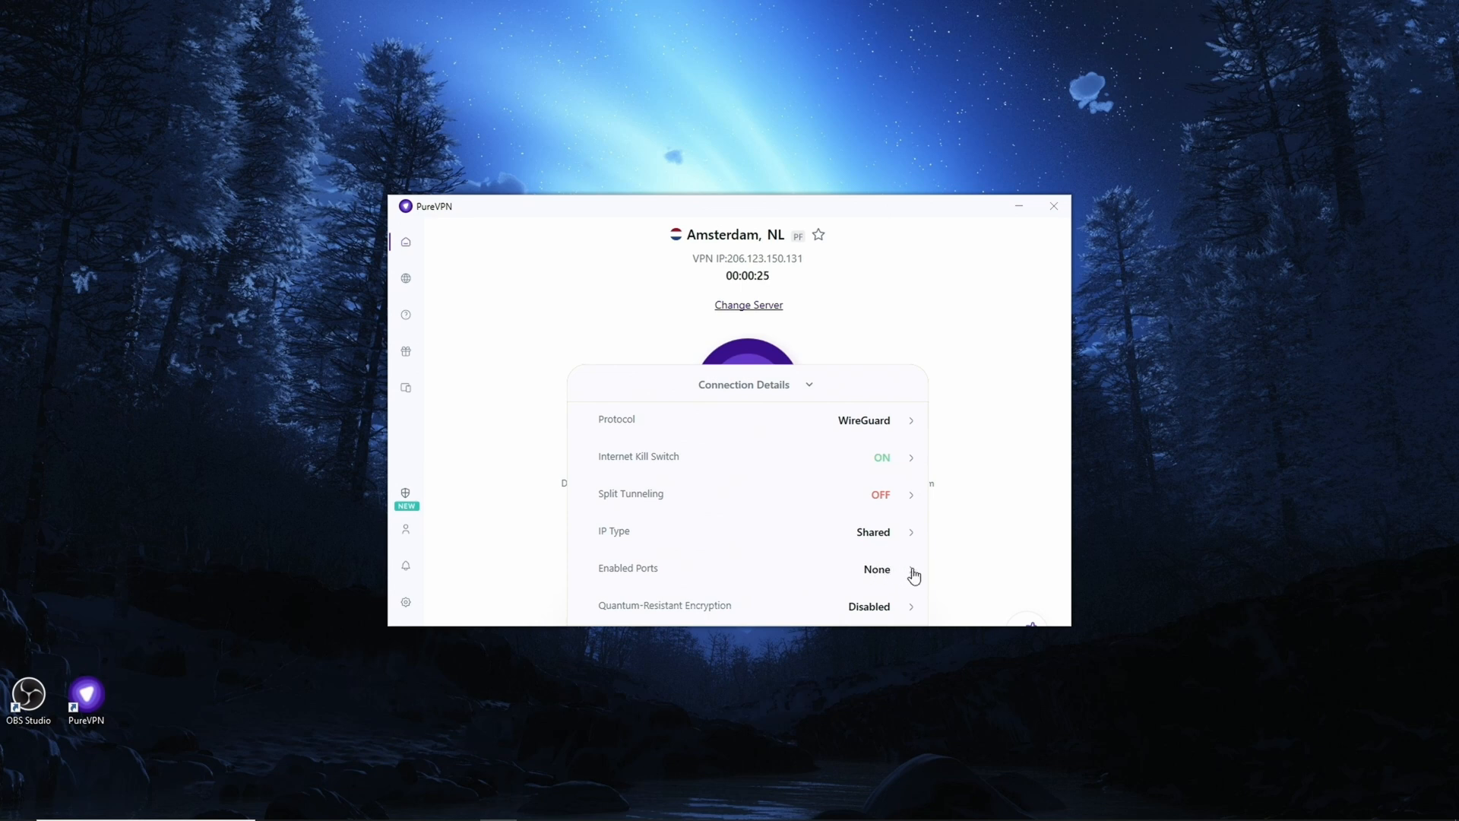
pyautogui.click(912, 573)
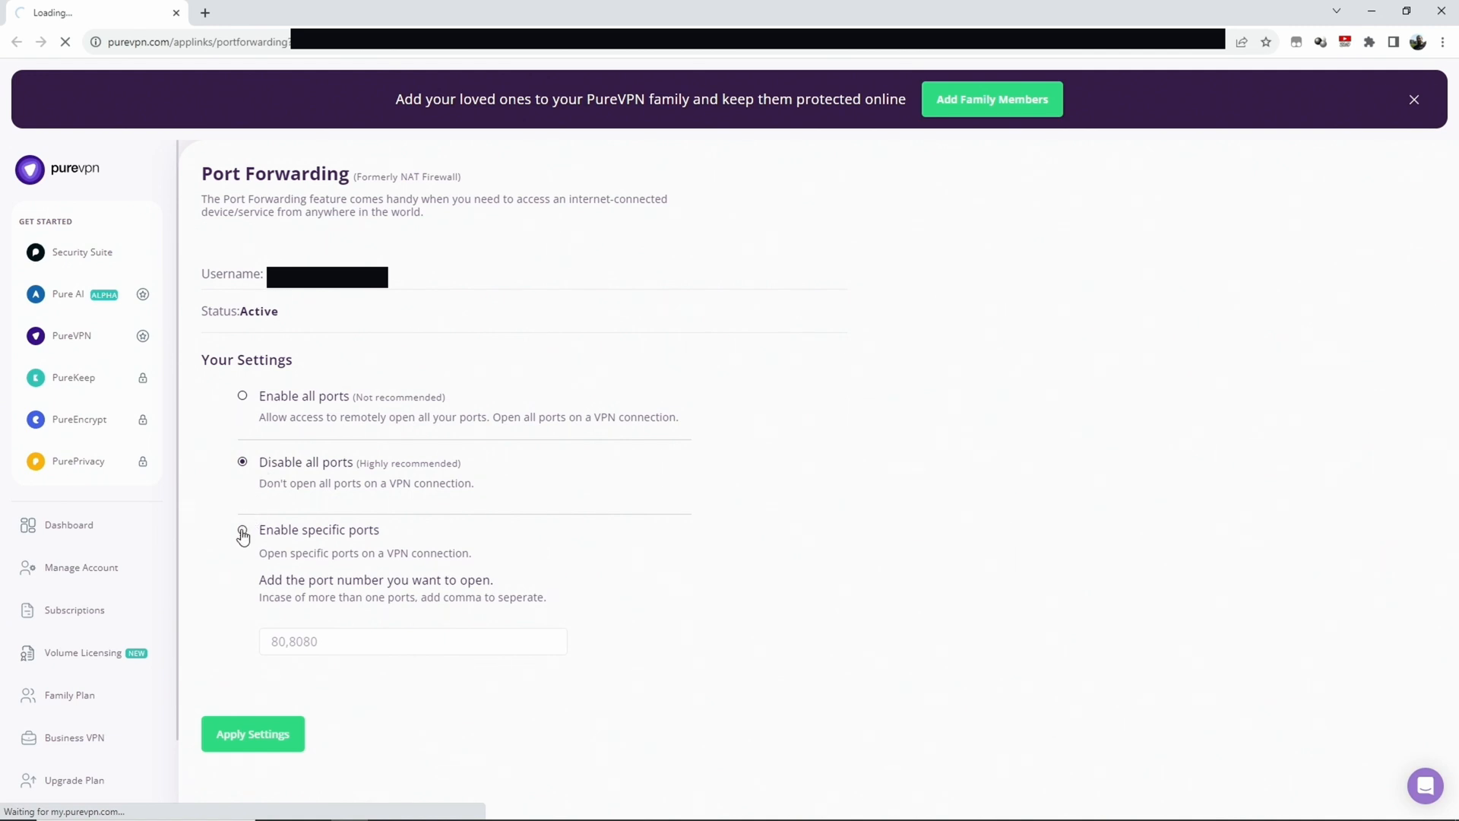
# Step: Enable only the specific port 22222 and apply the port-forwarding settings
pyautogui.click(242, 529)
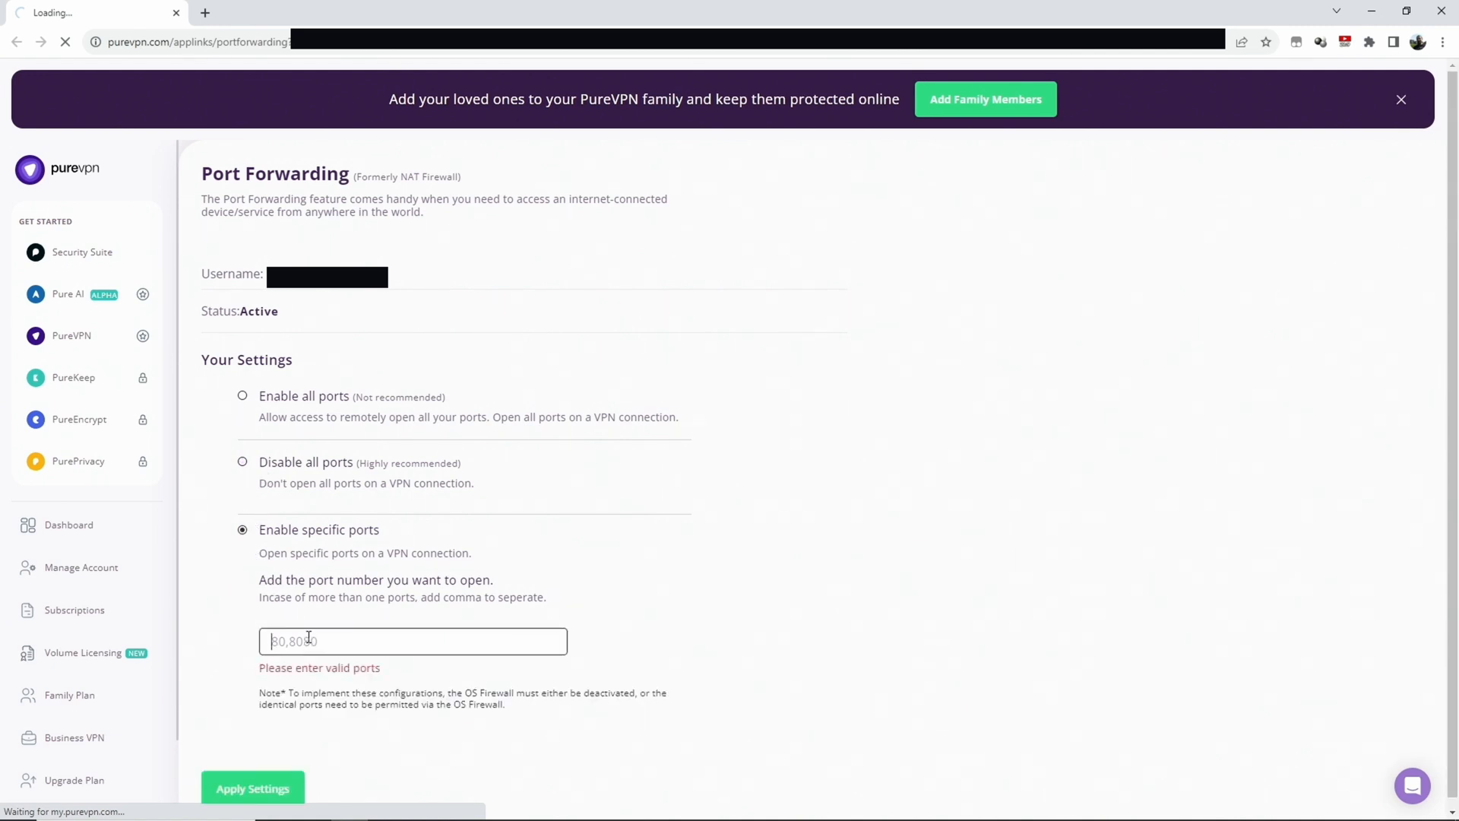
pyautogui.write('22222')
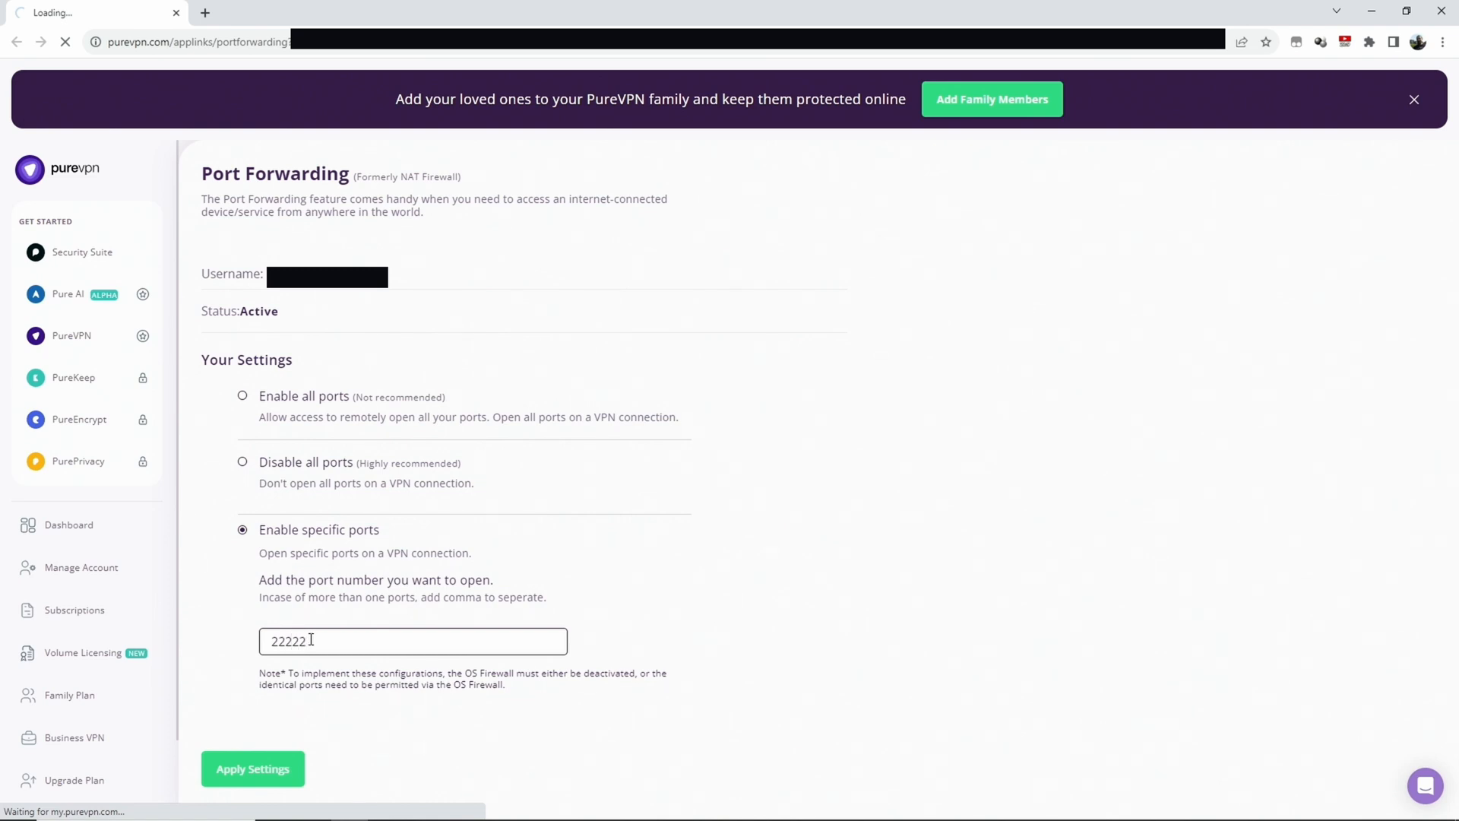
pyautogui.click(253, 768)
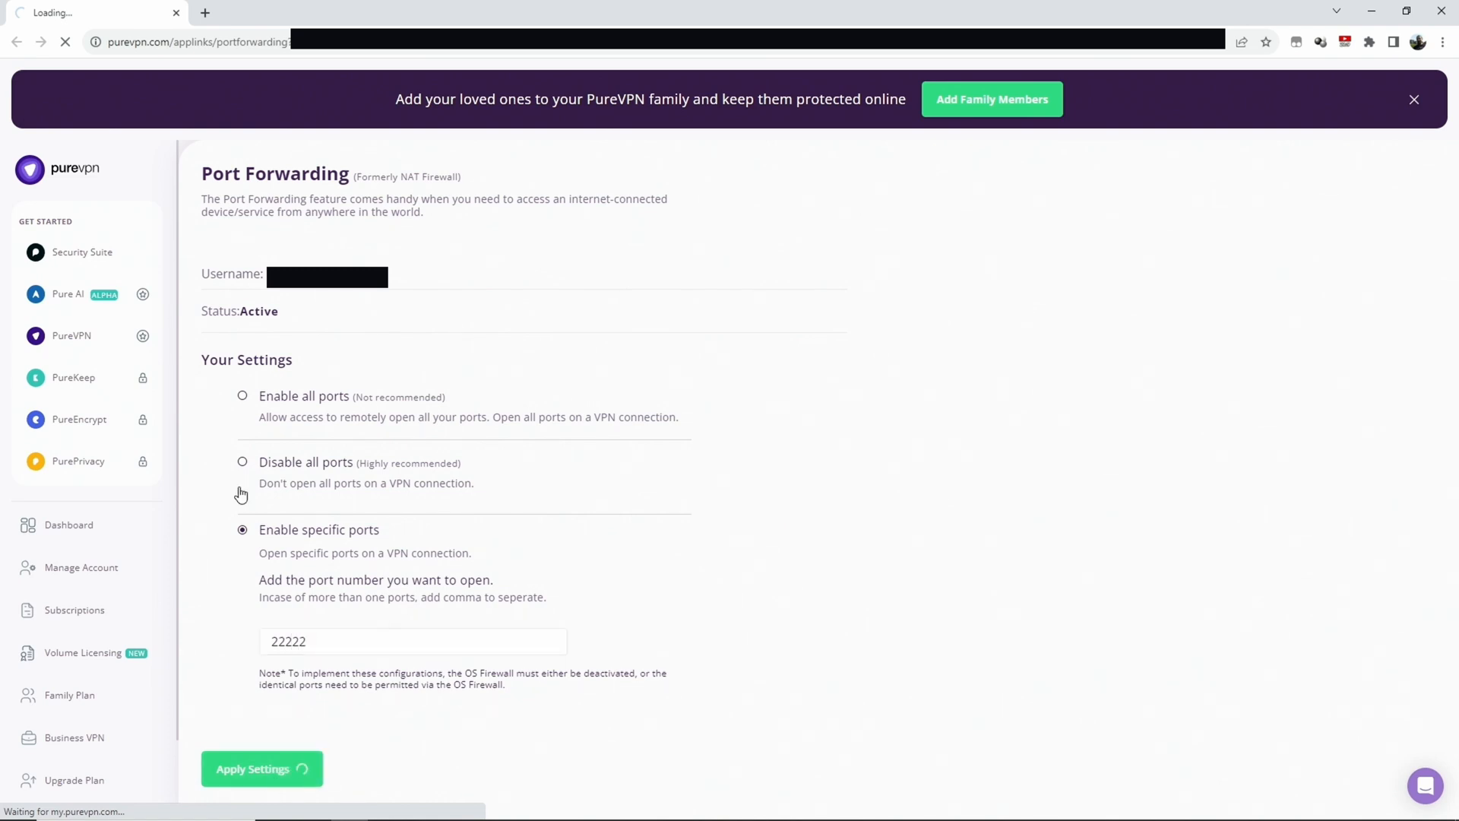
pyautogui.click(253, 768)
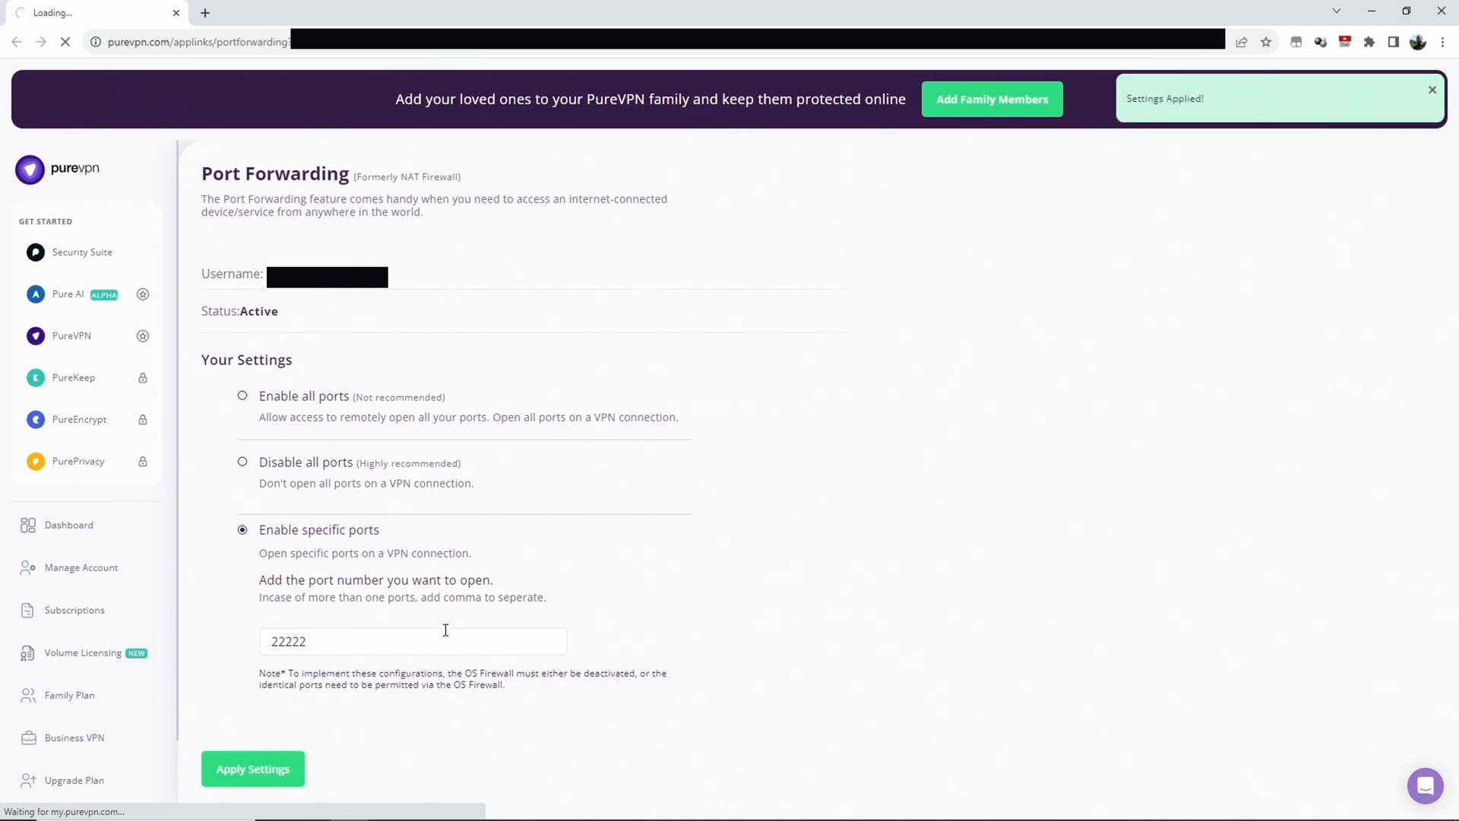
pyautogui.moveTo(392, 614)
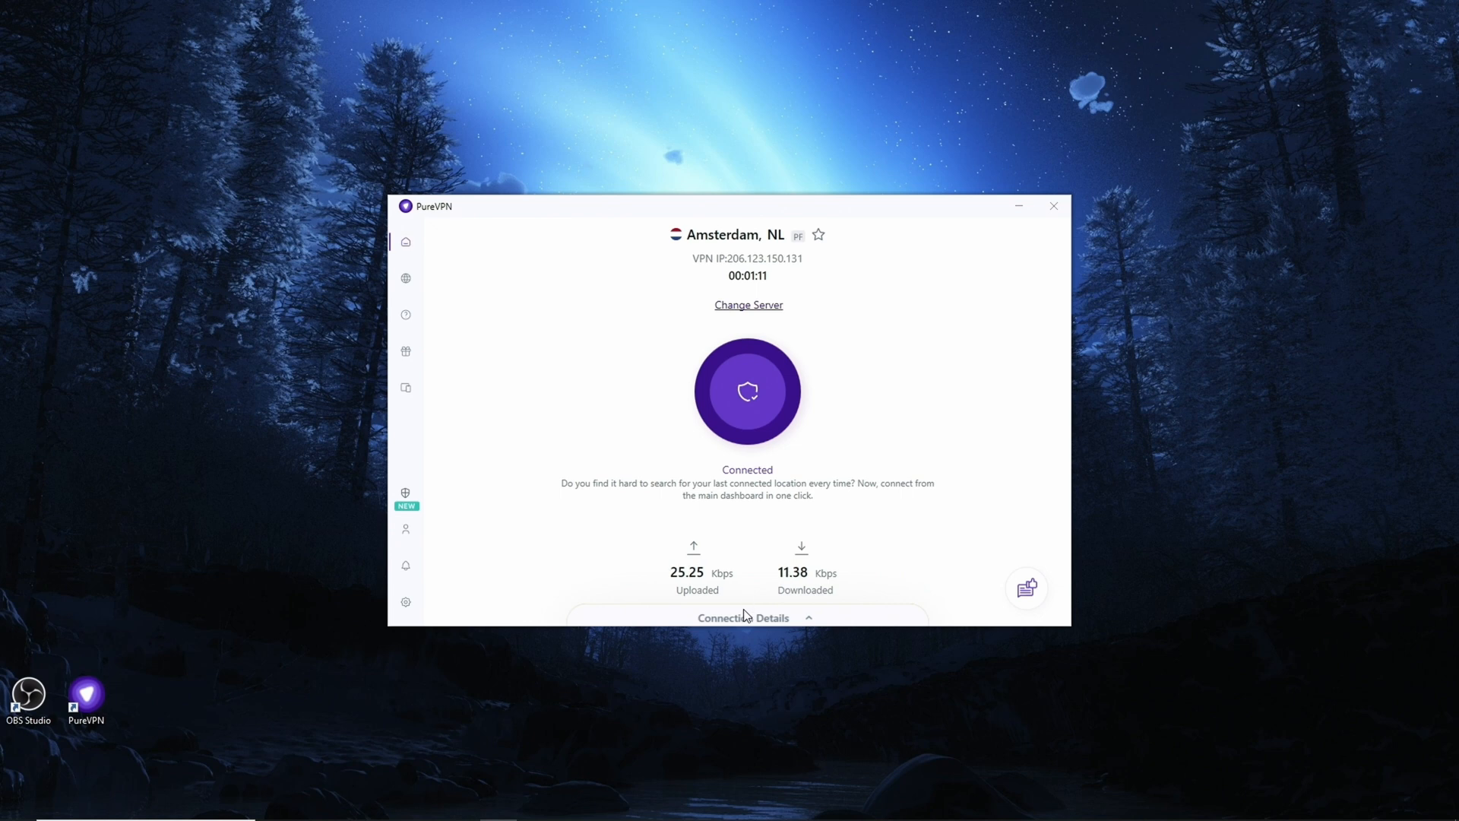
# Step: Verify Enabled Ports lists 22222, minimise PureVPN, and bring OBS Studio to the front
pyautogui.click(743, 617)
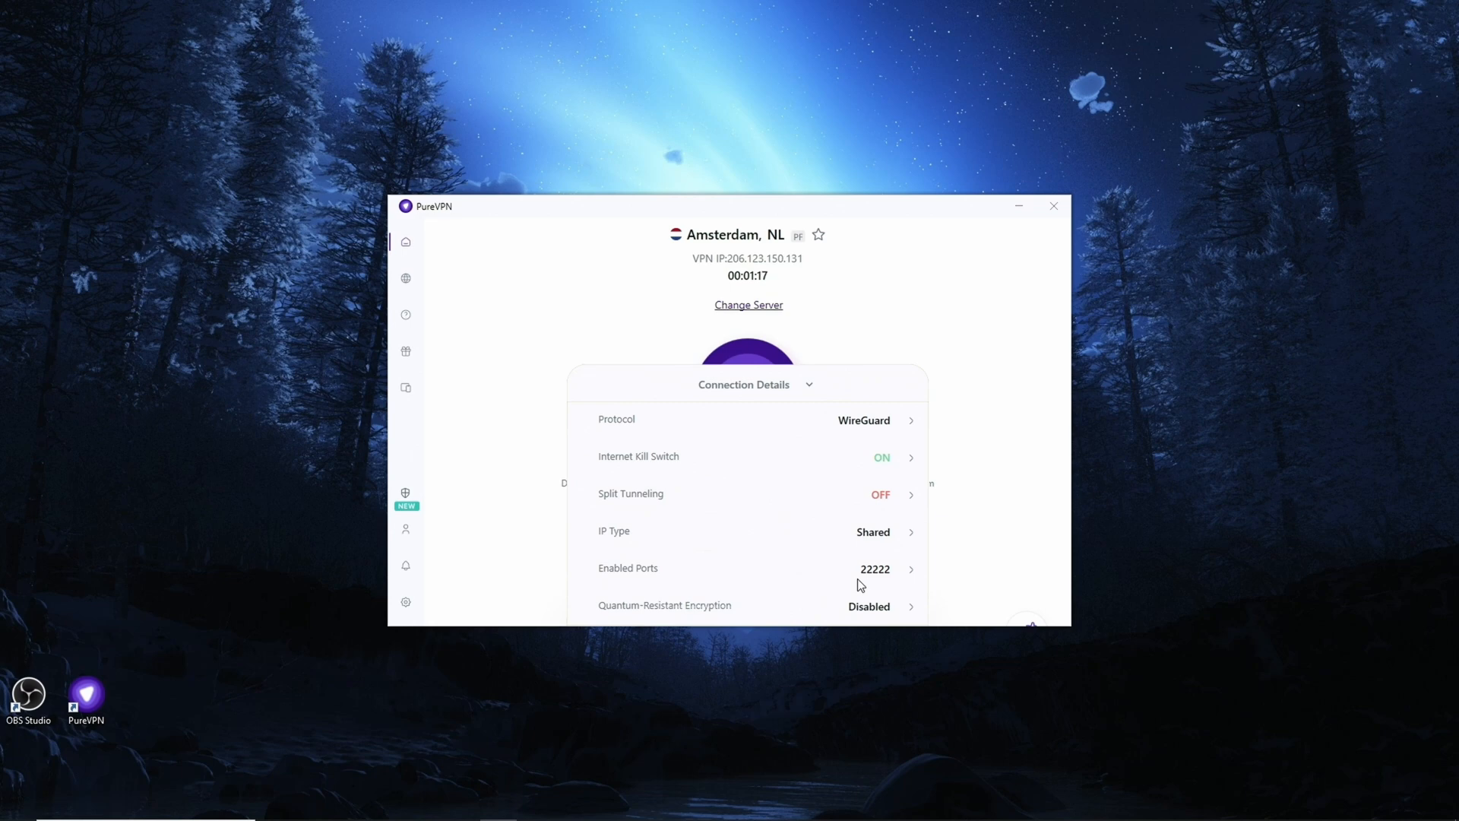
pyautogui.moveTo(1018, 206)
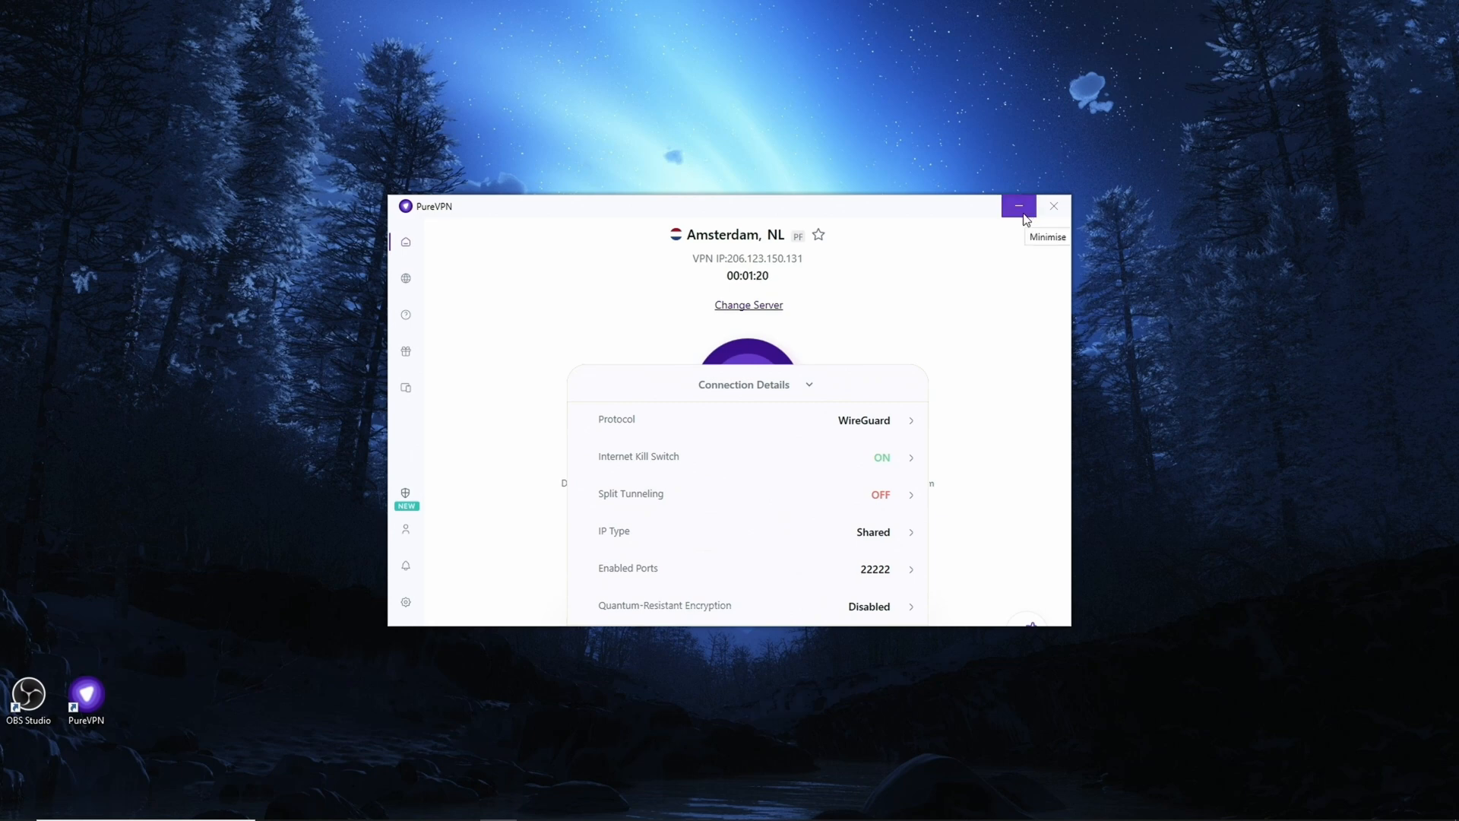
pyautogui.click(1019, 206)
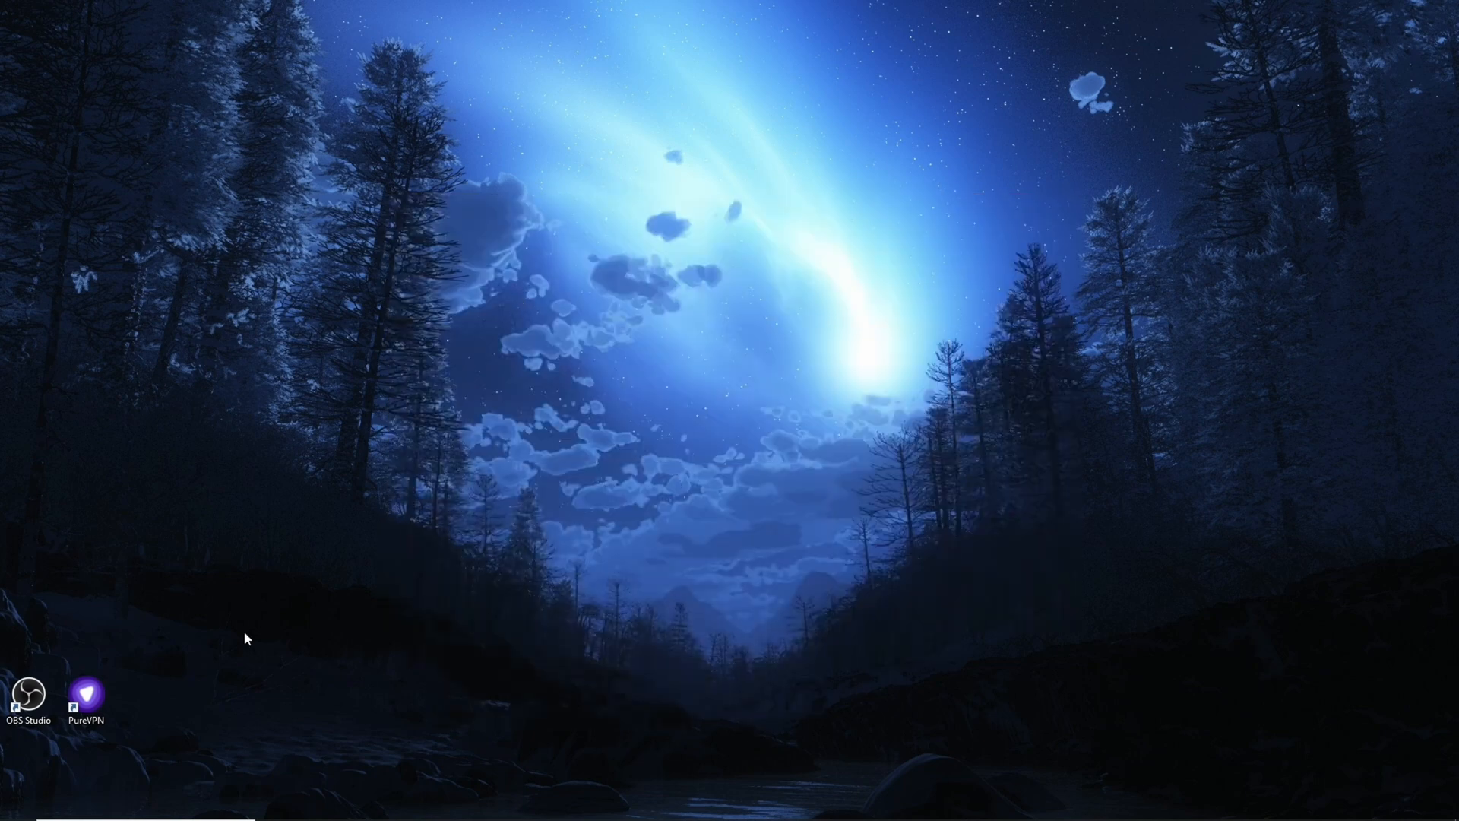
pyautogui.click(458, 805)
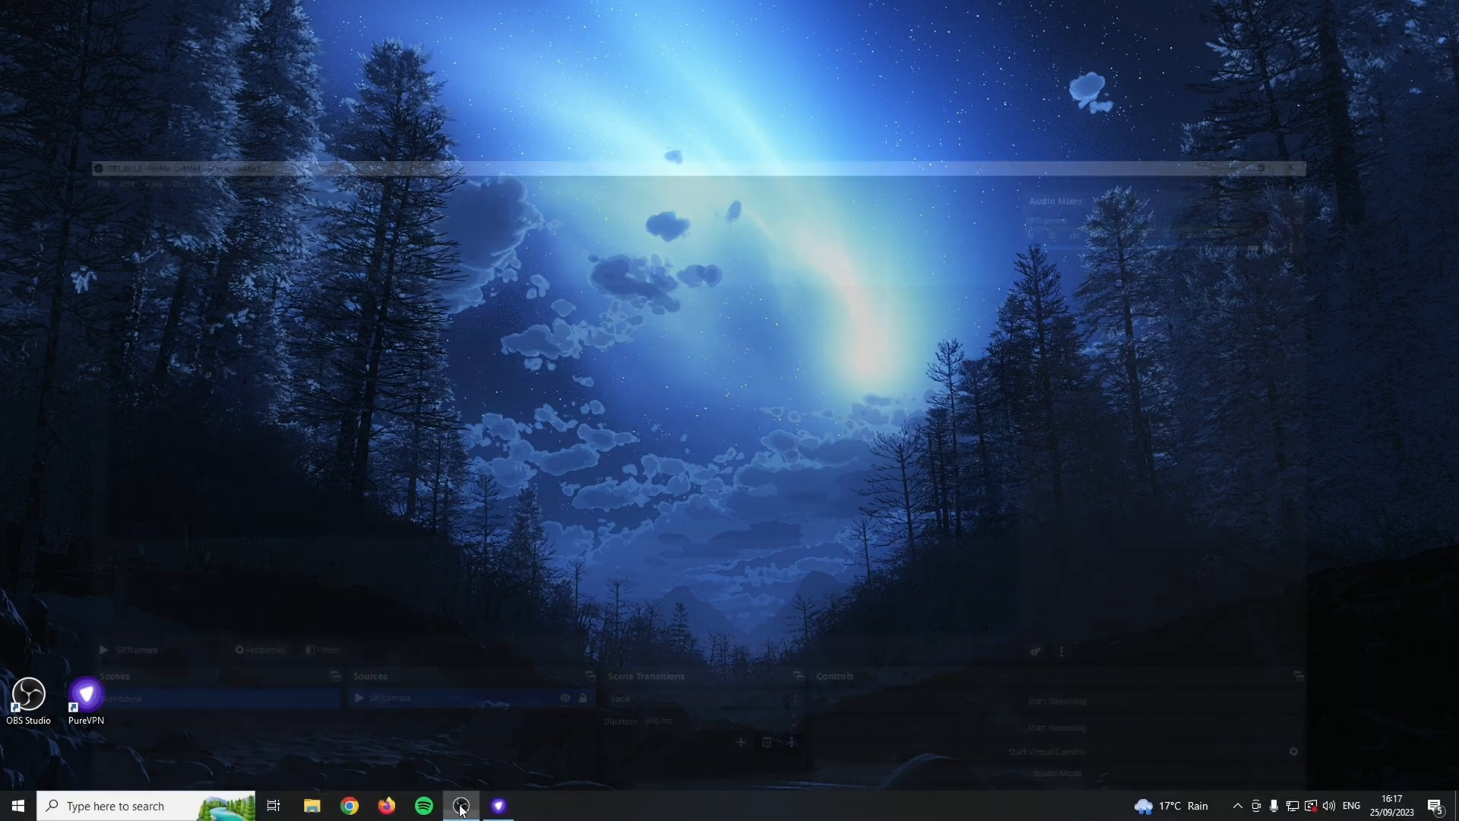
pyautogui.click(462, 805)
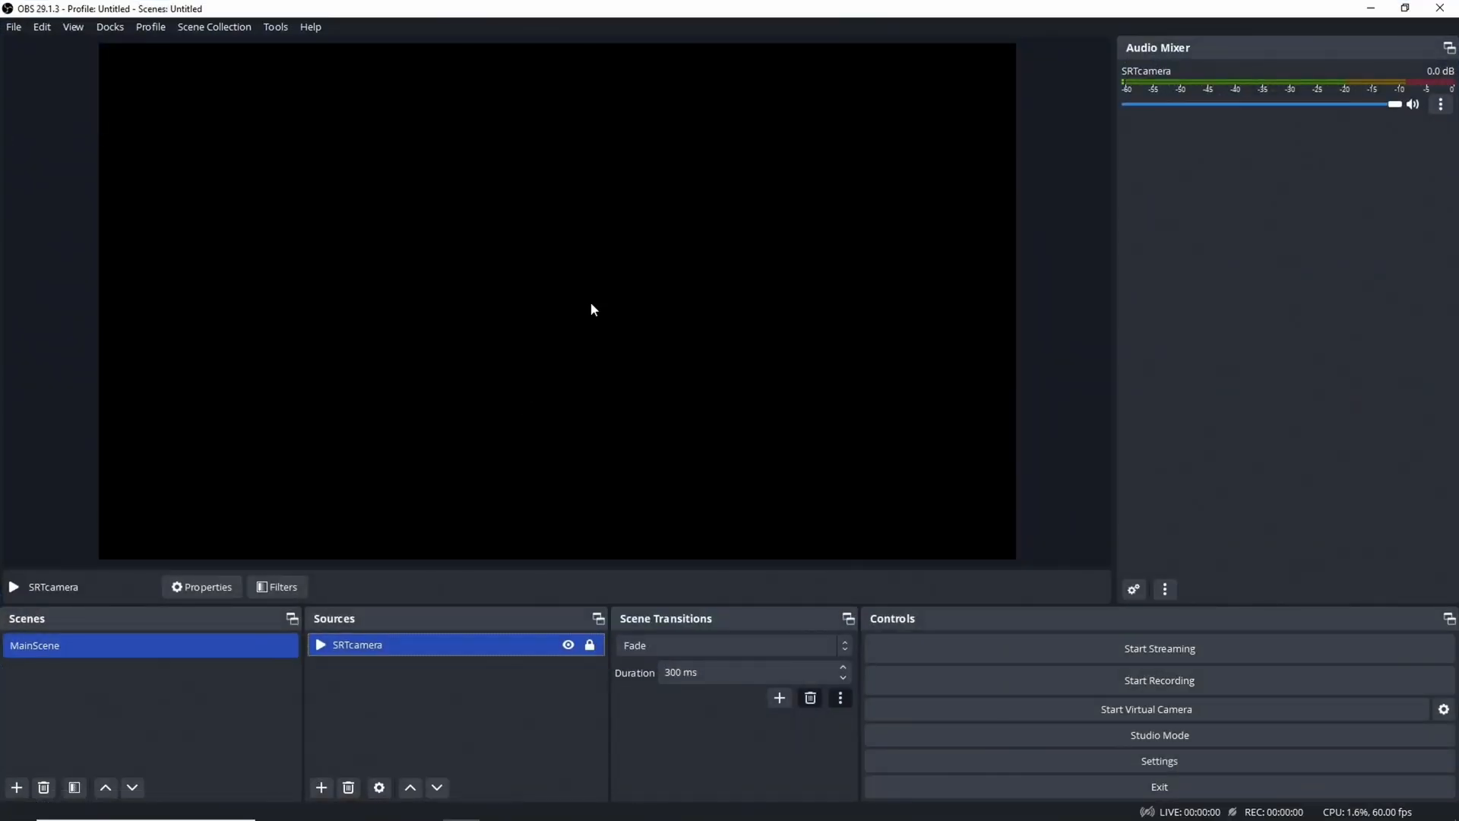